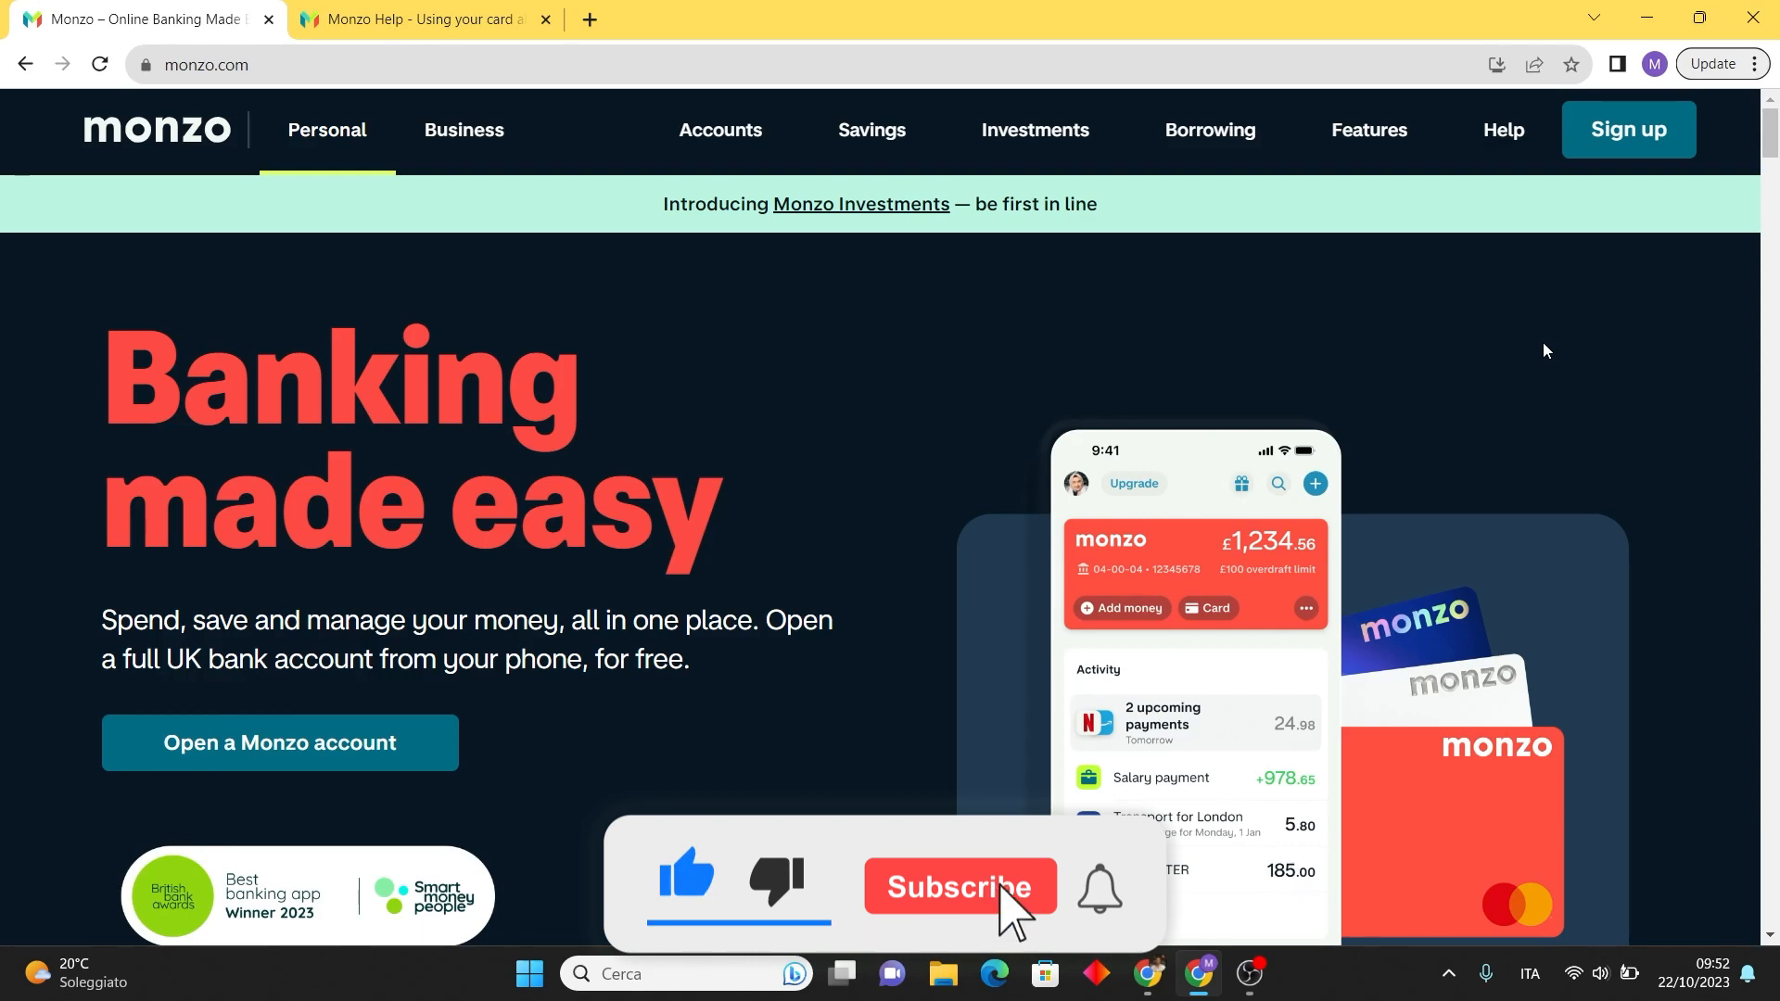
Switch to the 'Using your card abroad' help article and scroll to the ATM allowance tiers
{"action": "left_click", "coordinate": [961, 886]}
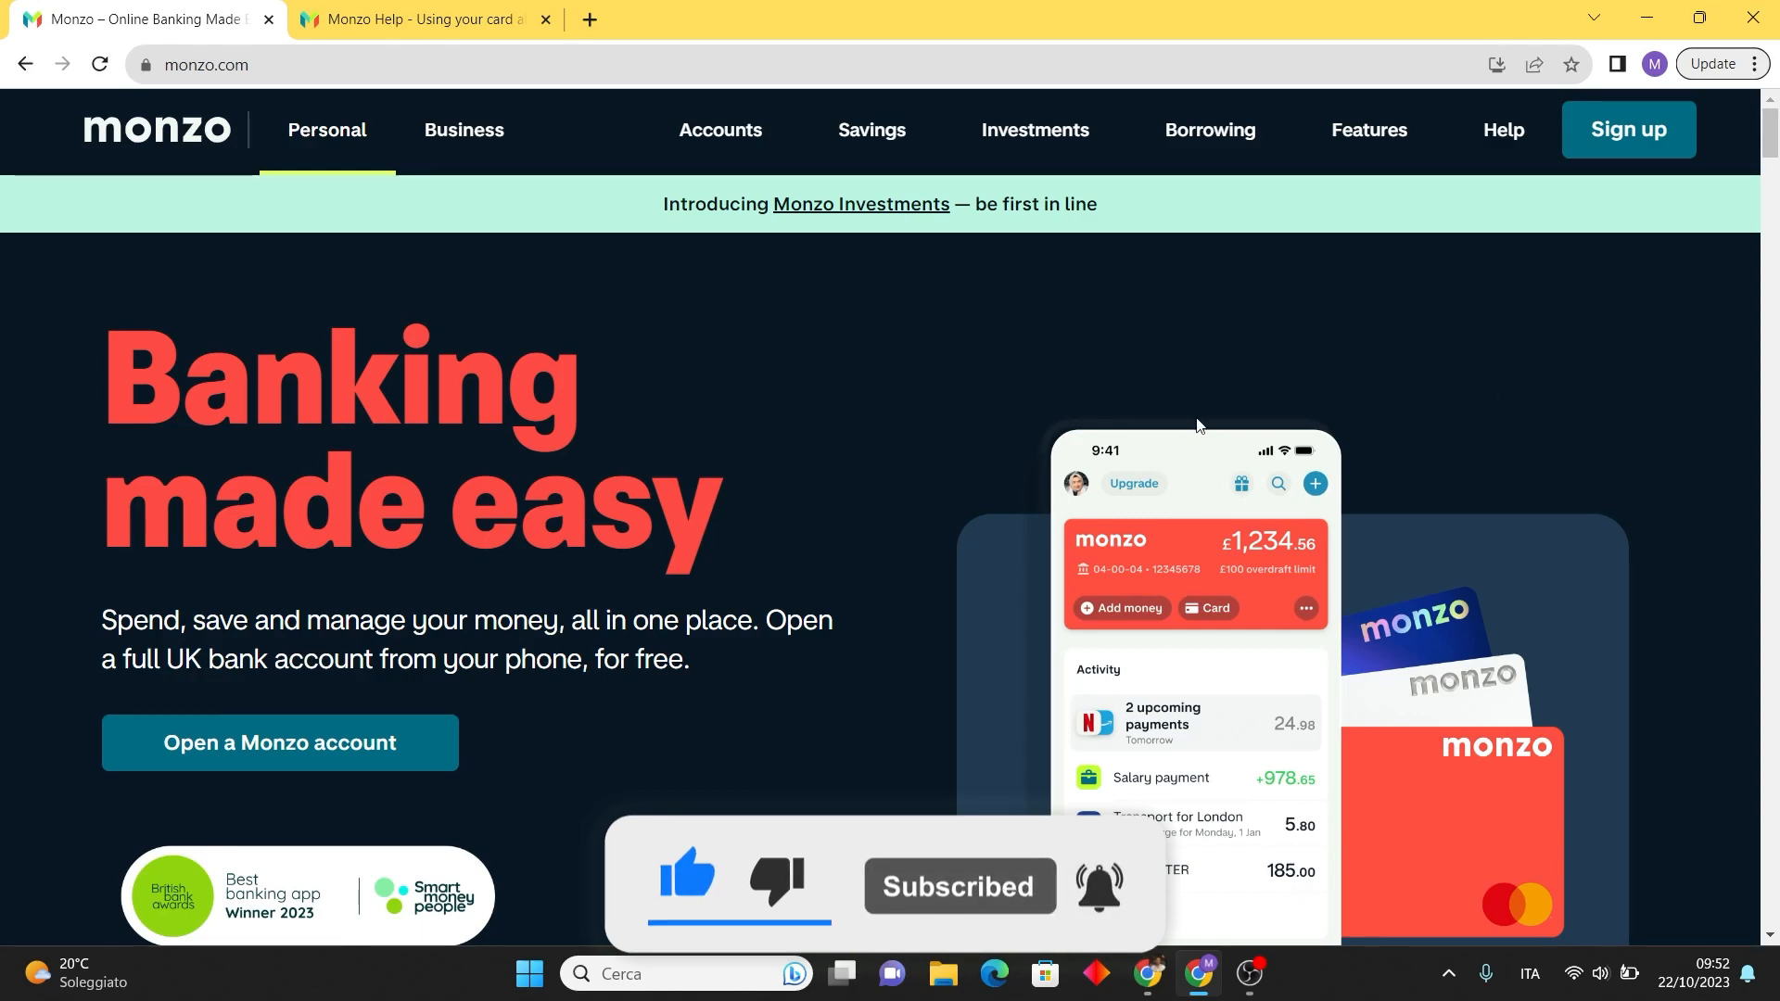
{"action": "left_click", "coordinate": [425, 19]}
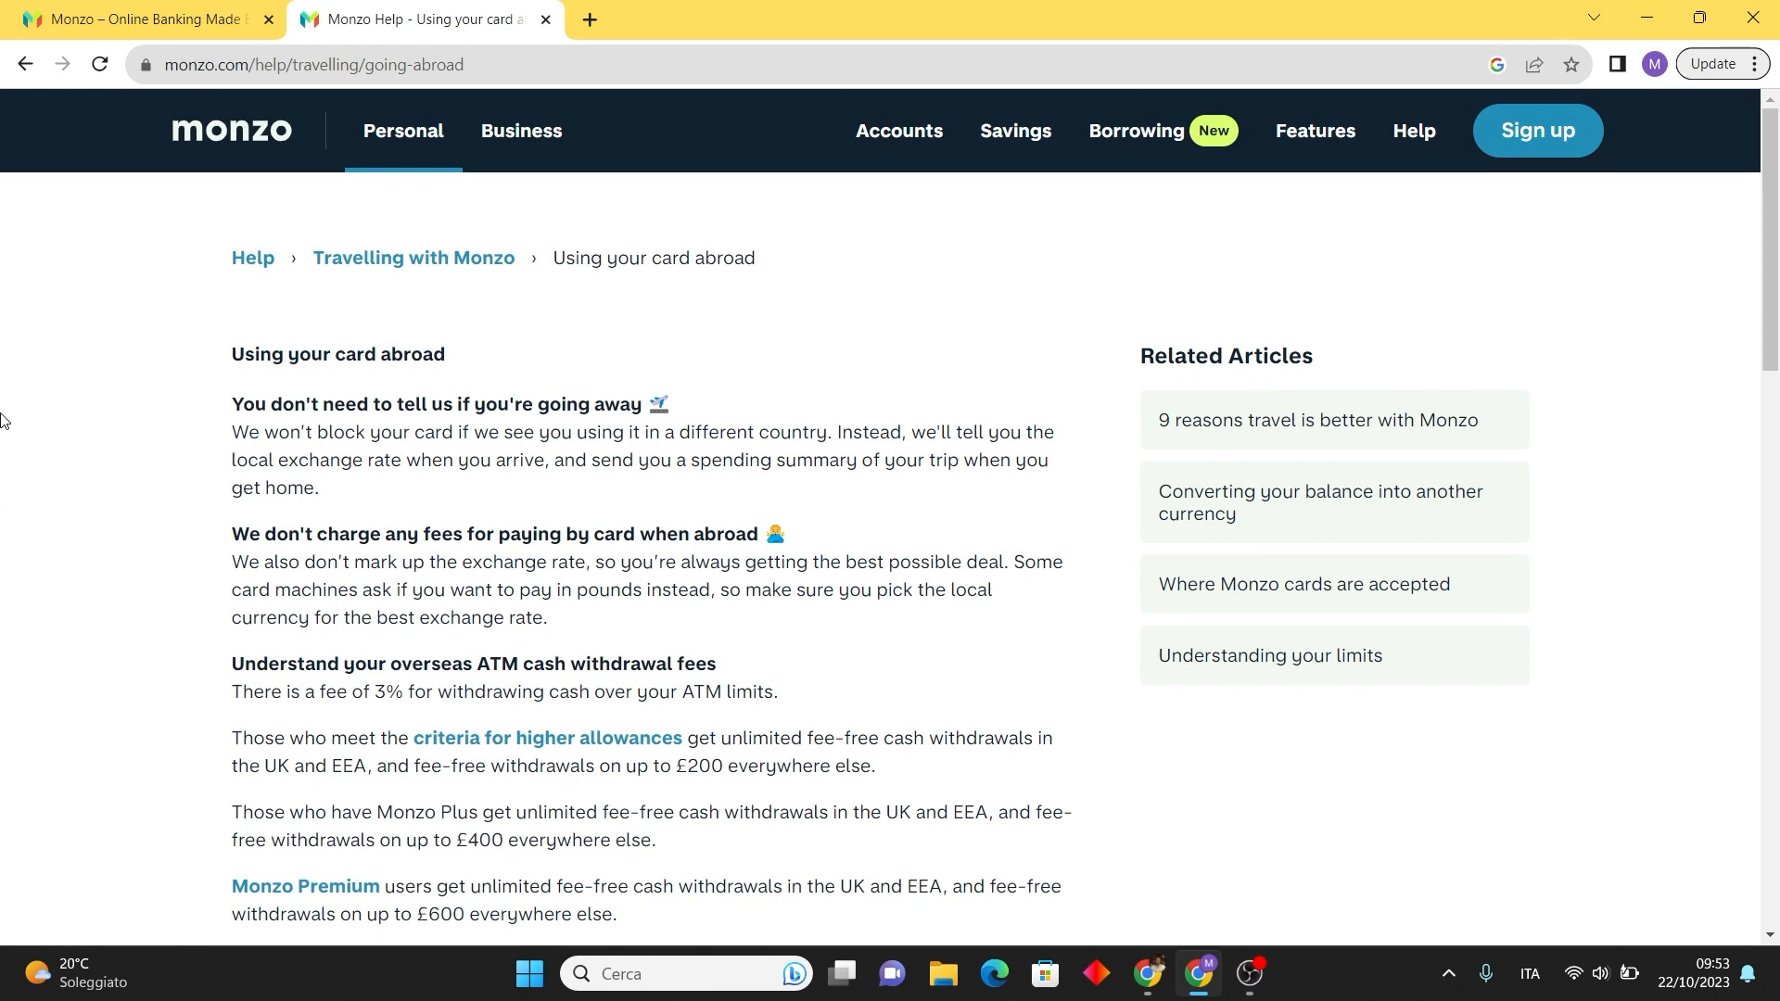
{"action": "mouse_move", "coordinate": [649, 623]}
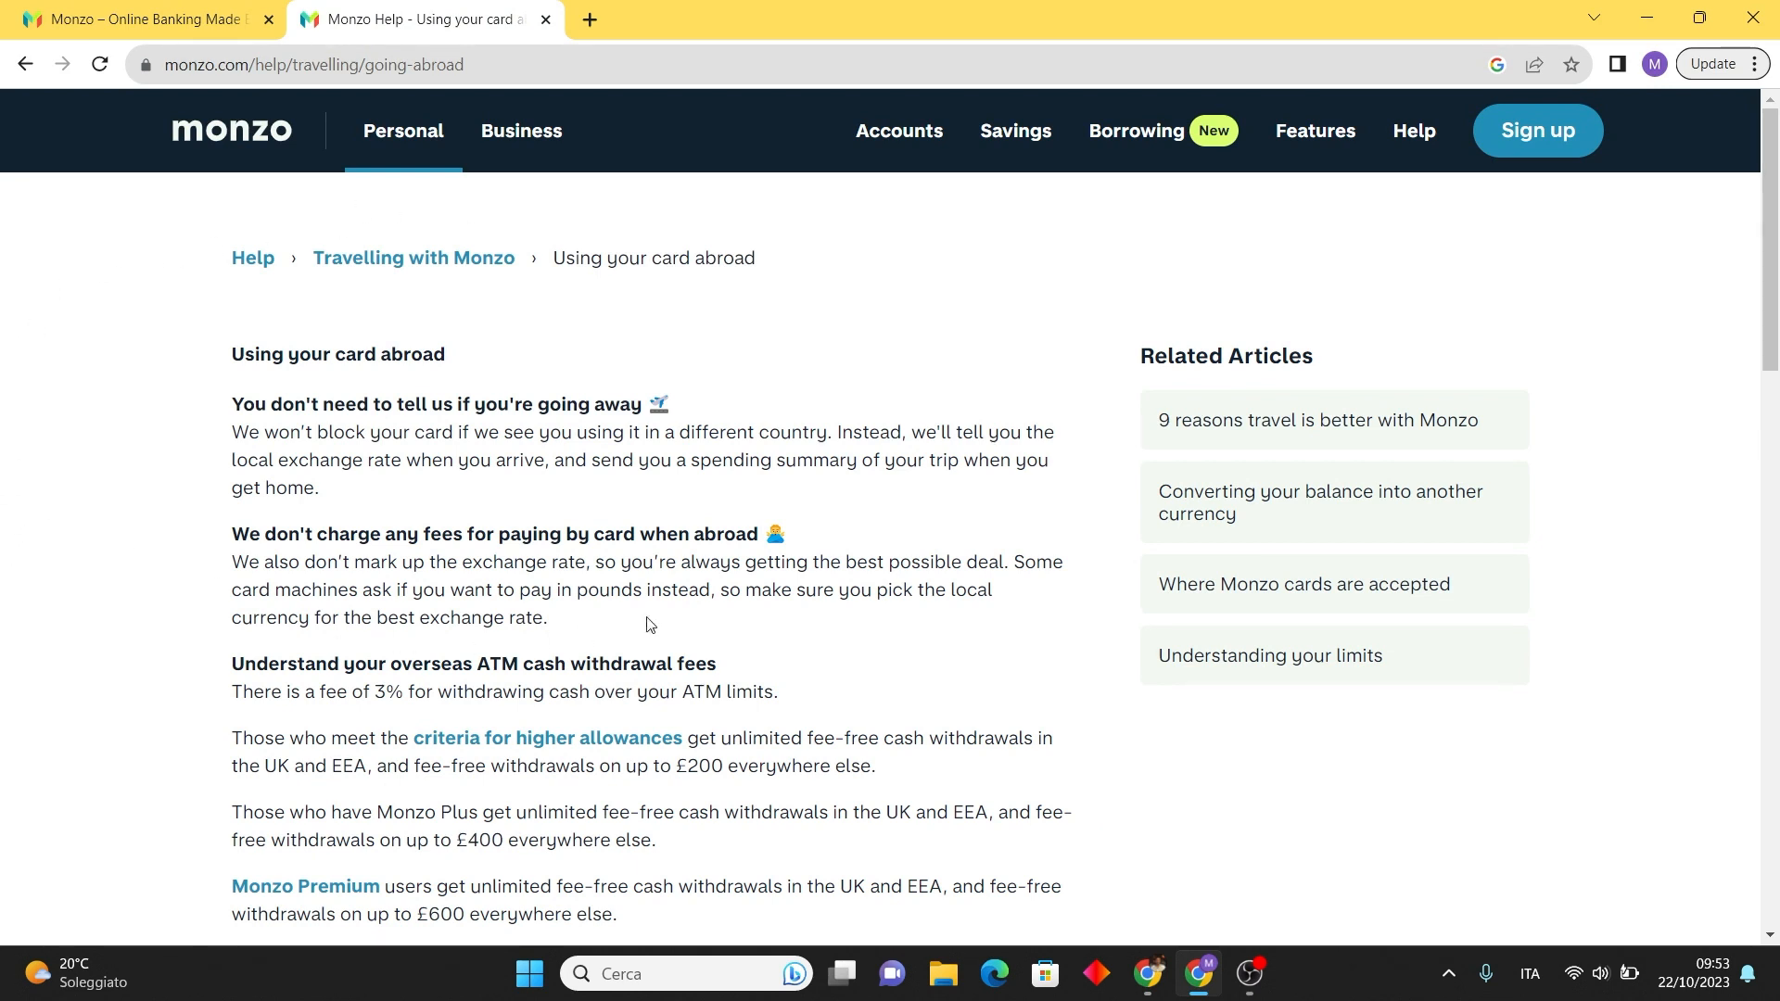
{"action": "mouse_move", "coordinate": [2, 504]}
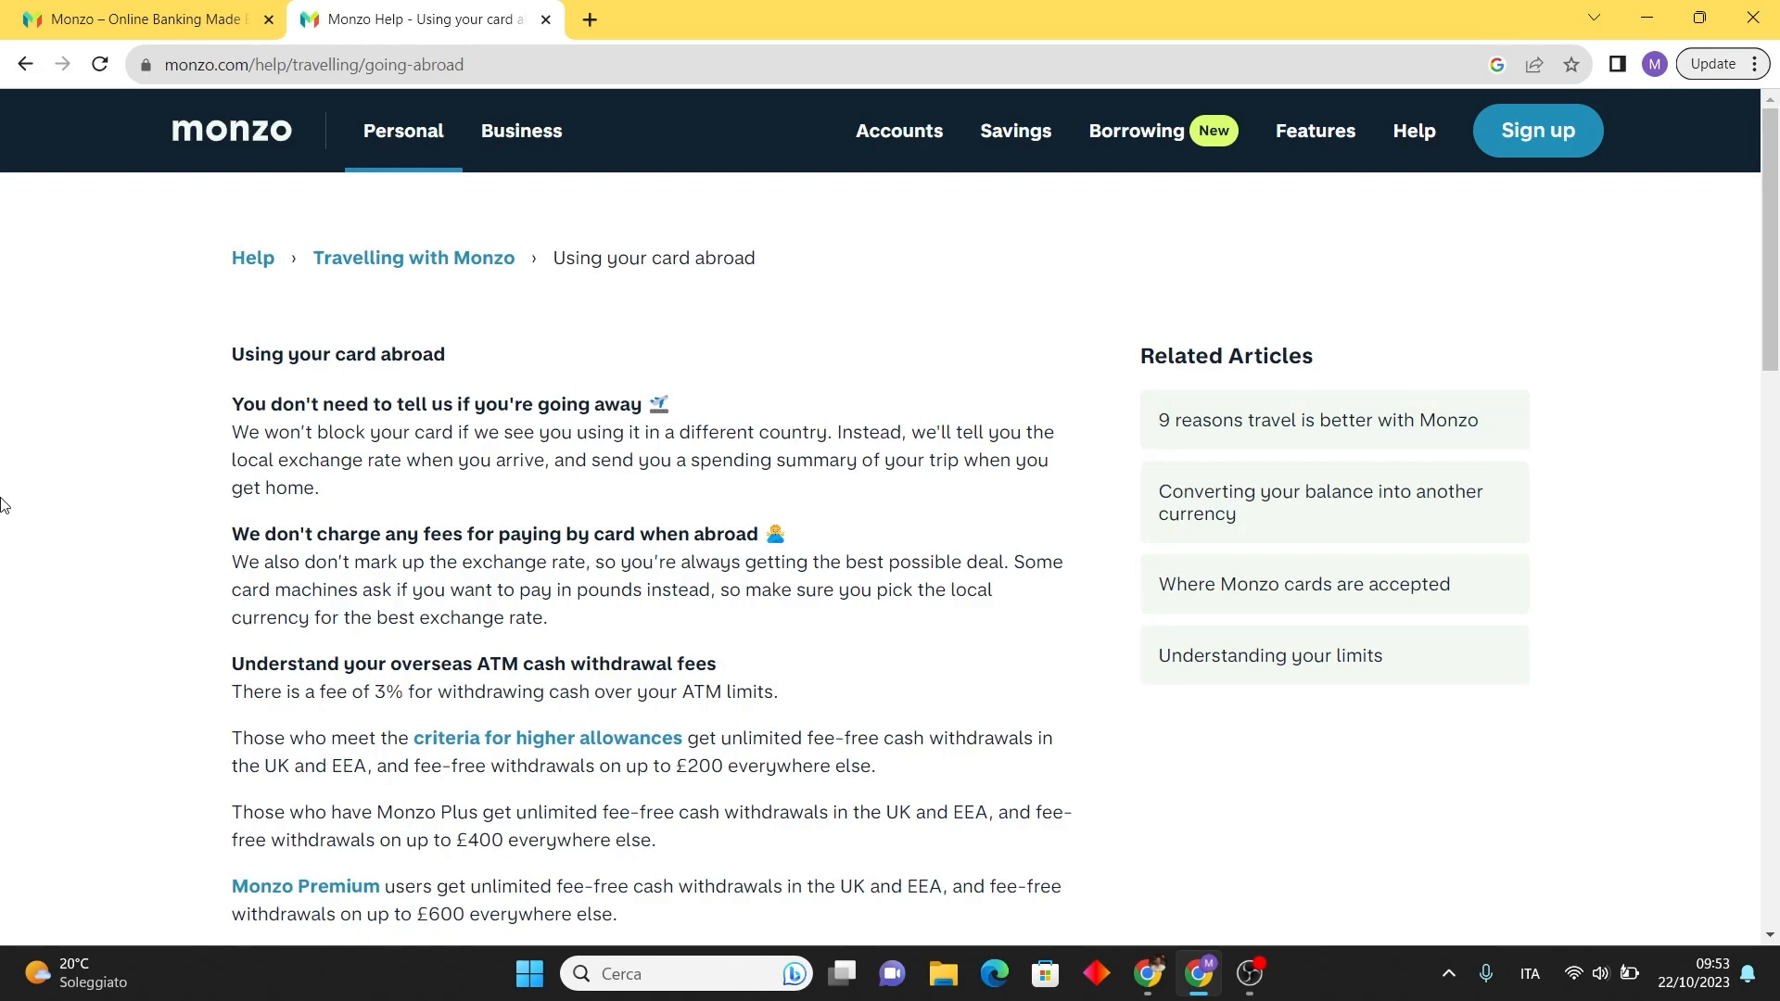
{"action": "mouse_move", "coordinate": [1680, 366]}
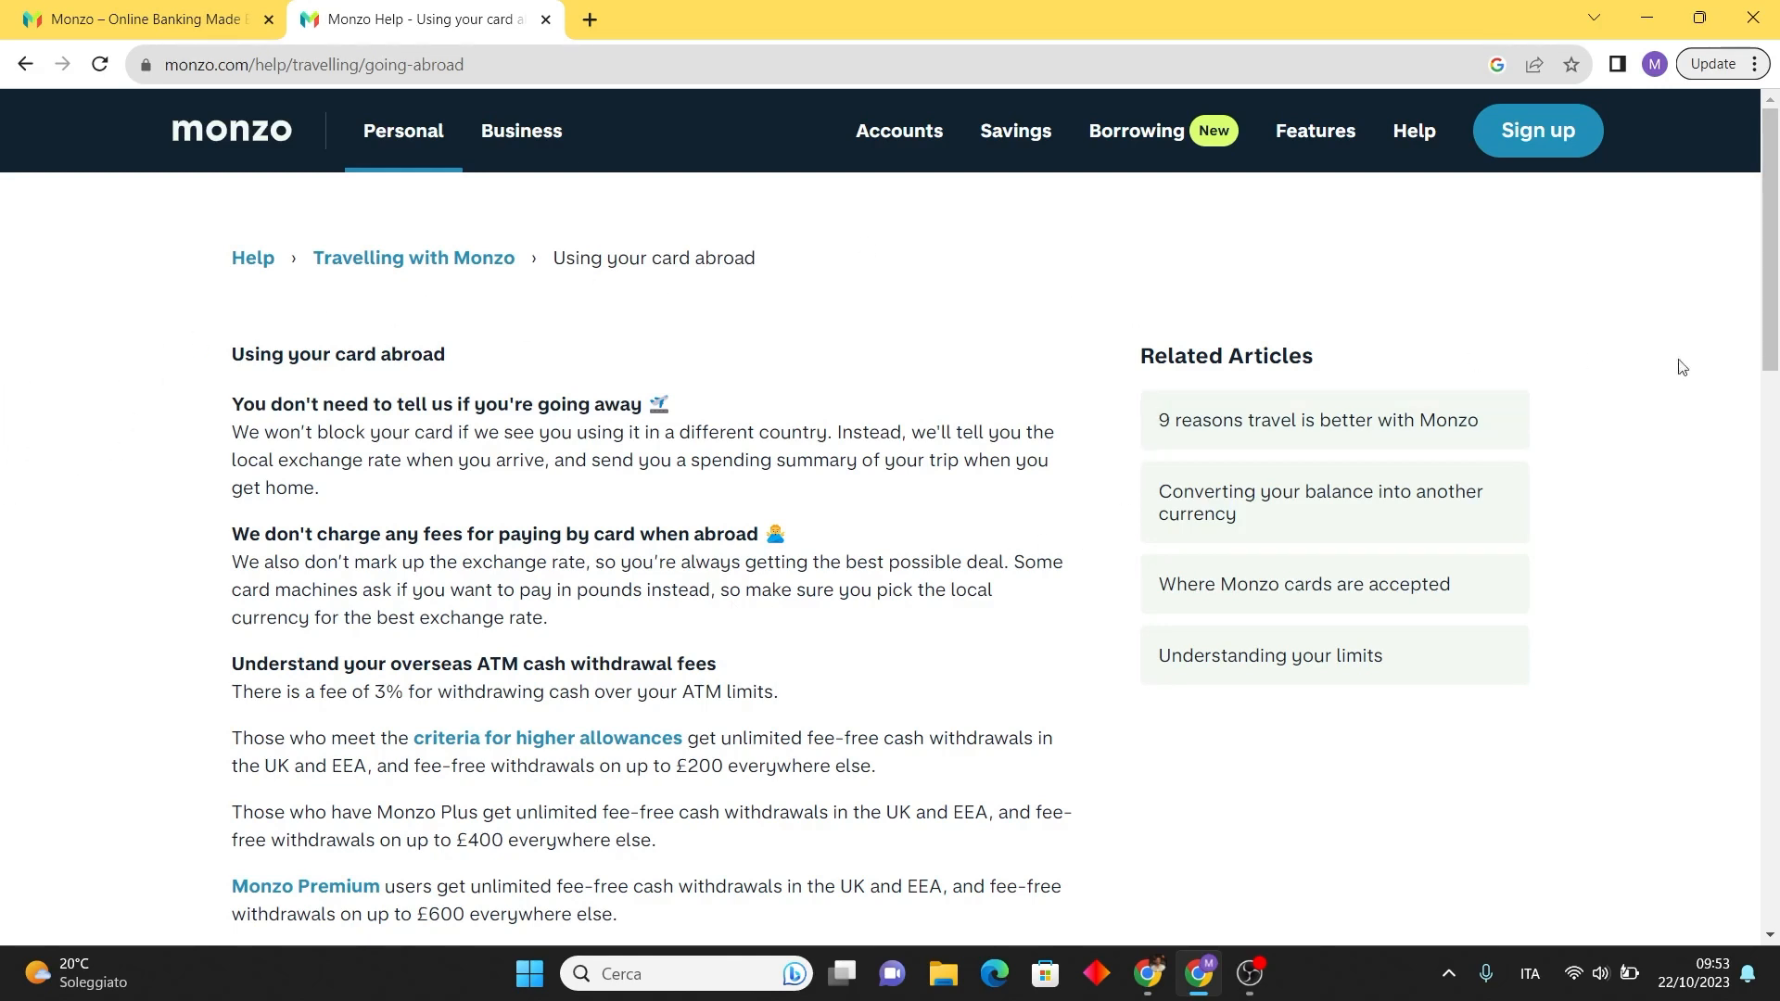
{"action": "scroll", "scroll_direction": "down", "scroll_amount": 3}
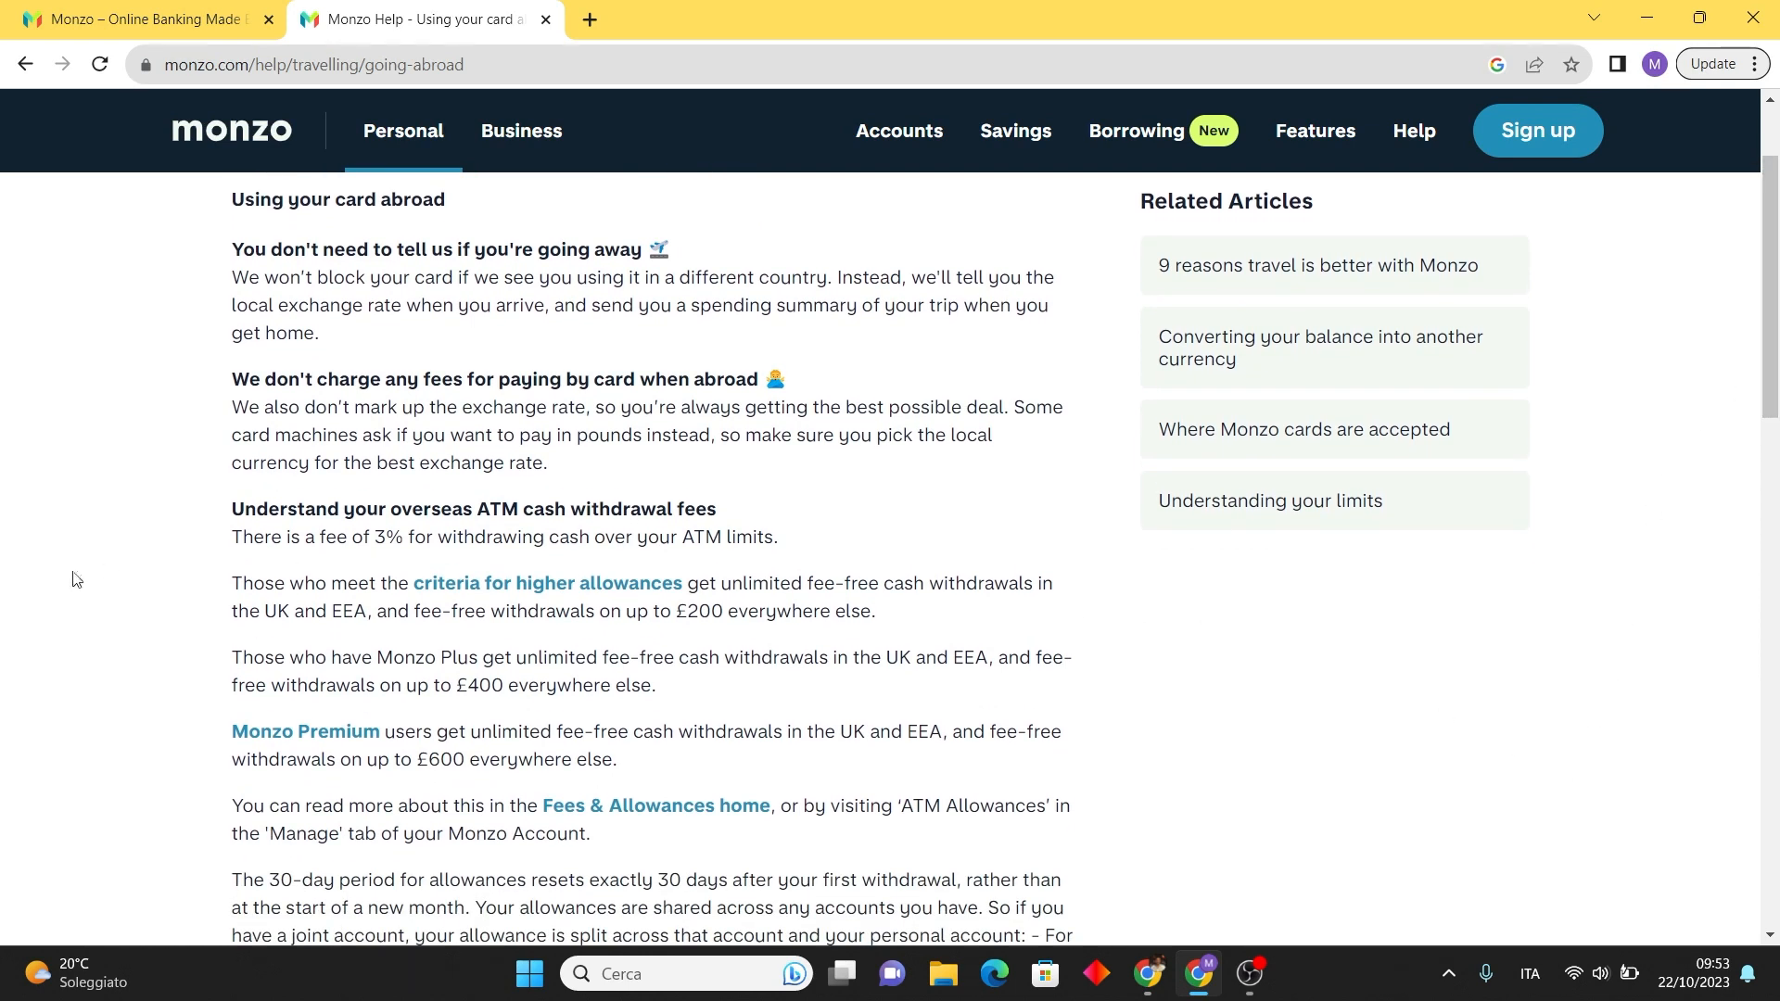
{"action": "mouse_move", "coordinate": [82, 572]}
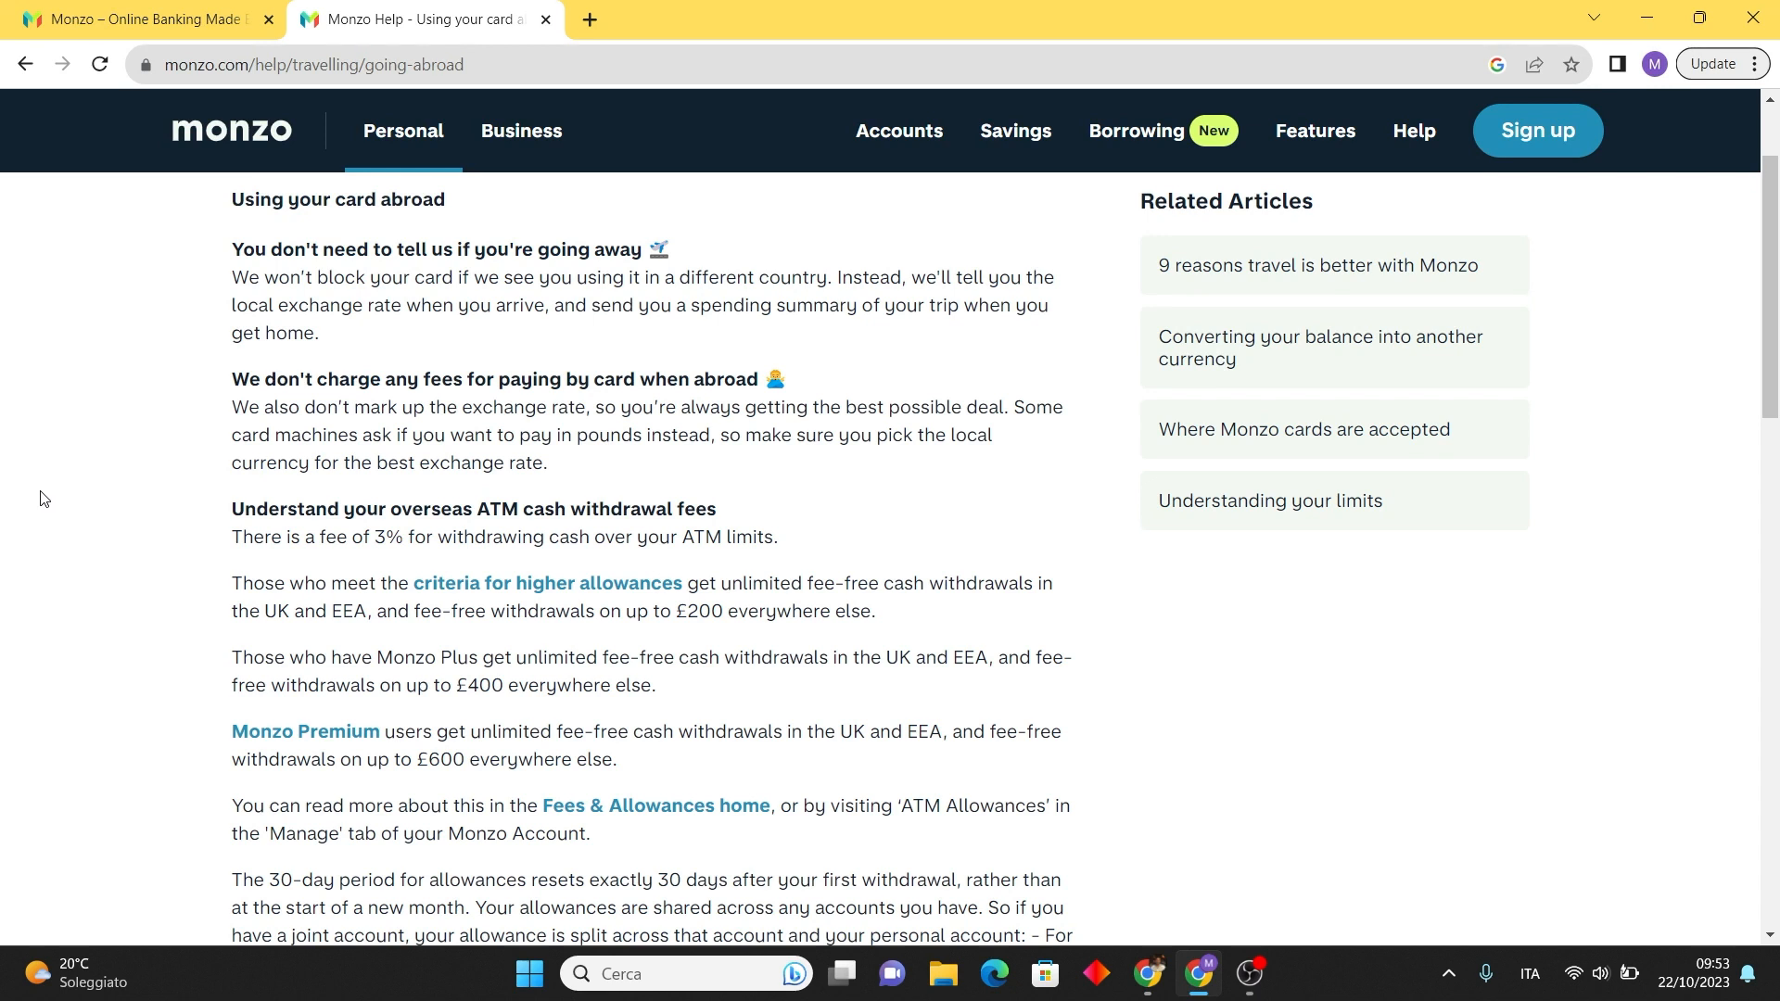
{"action": "mouse_move", "coordinate": [87, 427]}
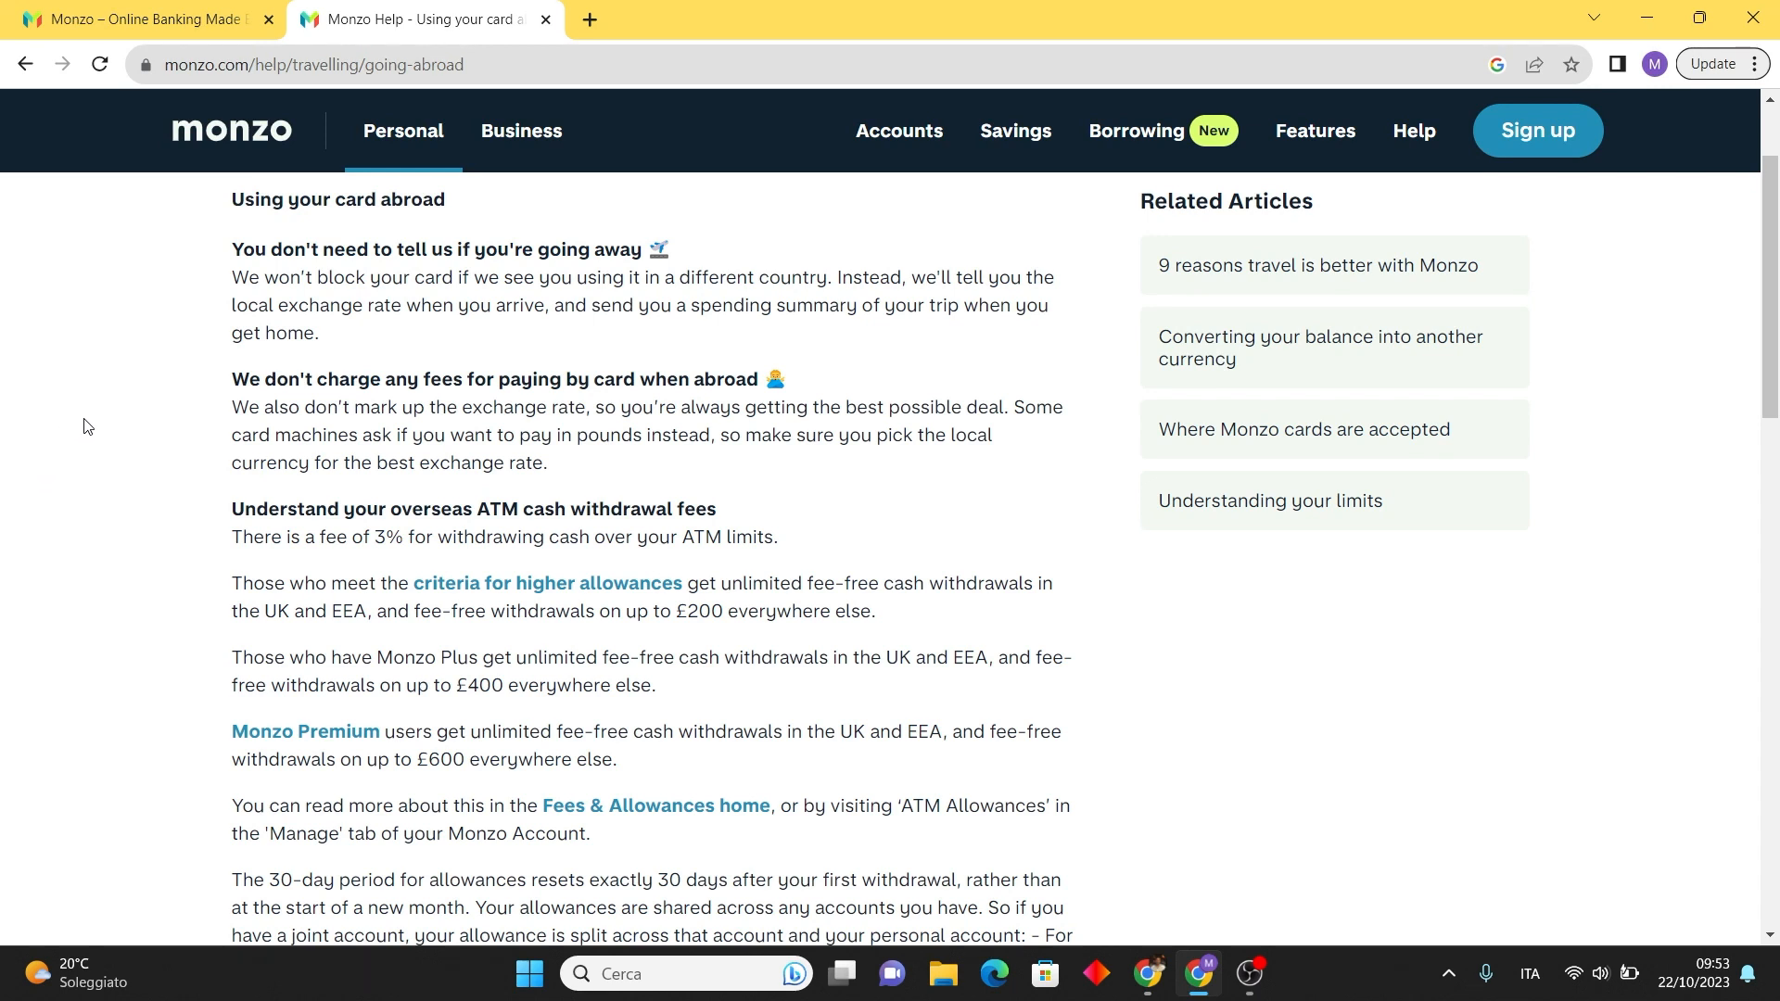
{"action": "mouse_move", "coordinate": [141, 400]}
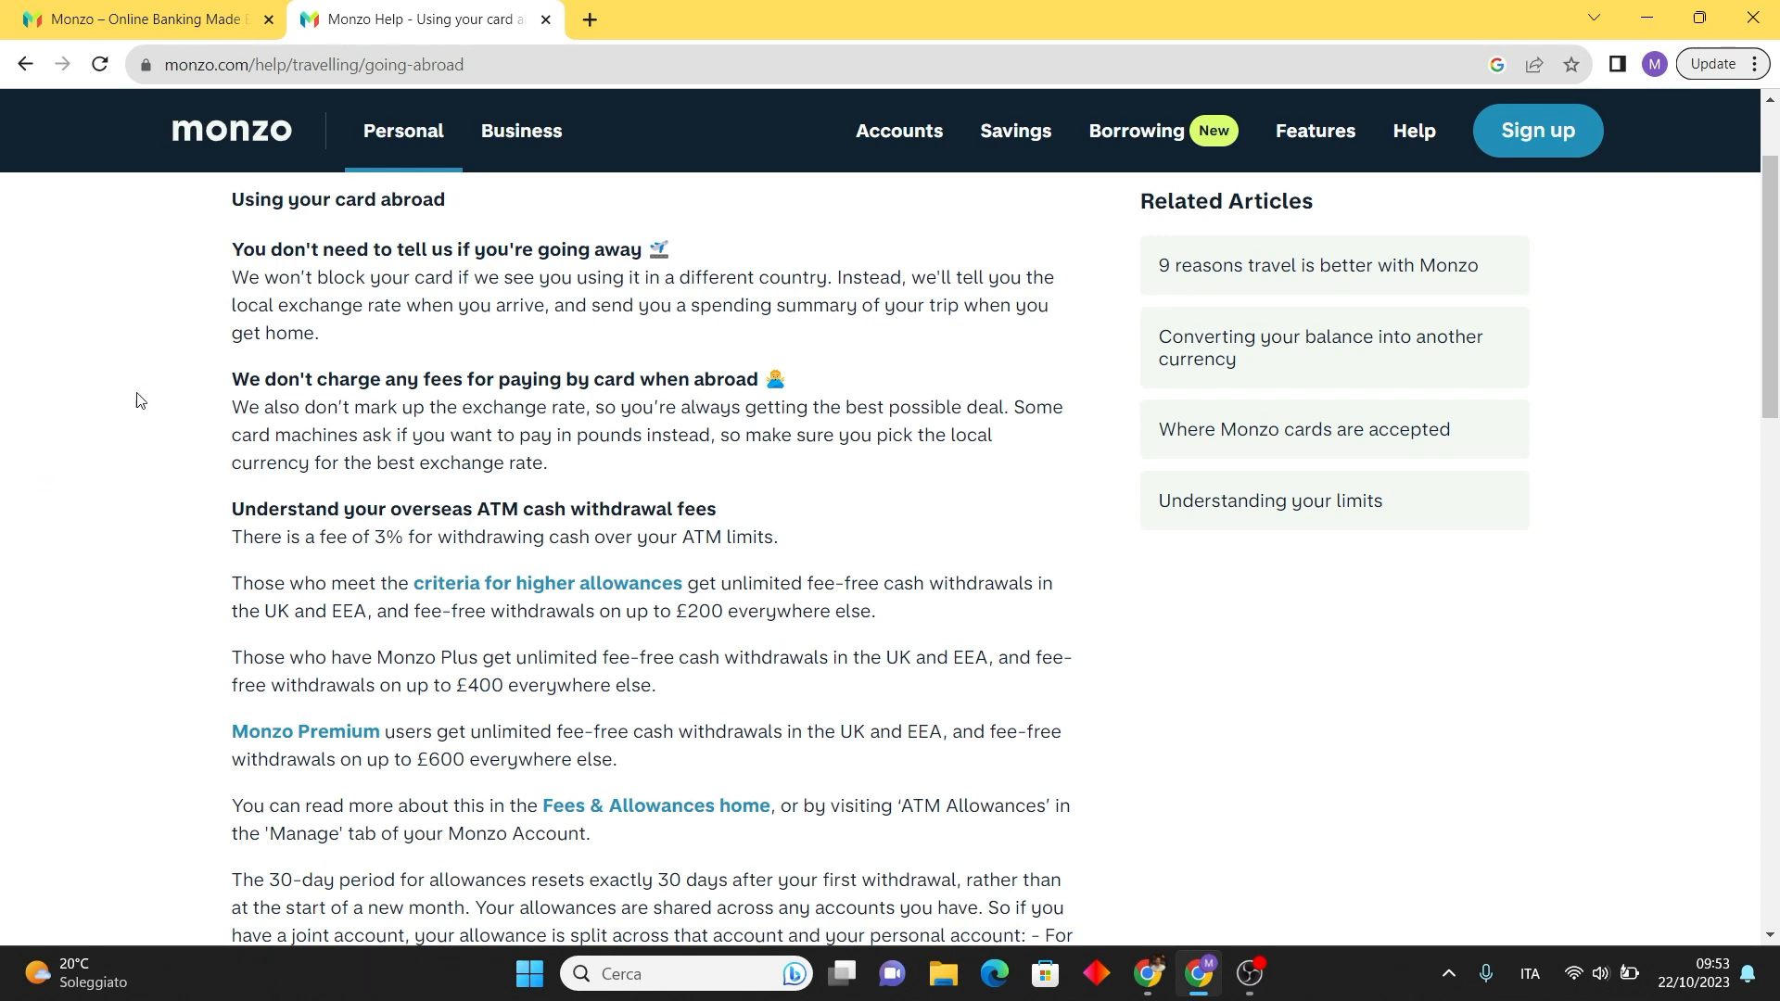
{"action": "mouse_move", "coordinate": [178, 503]}
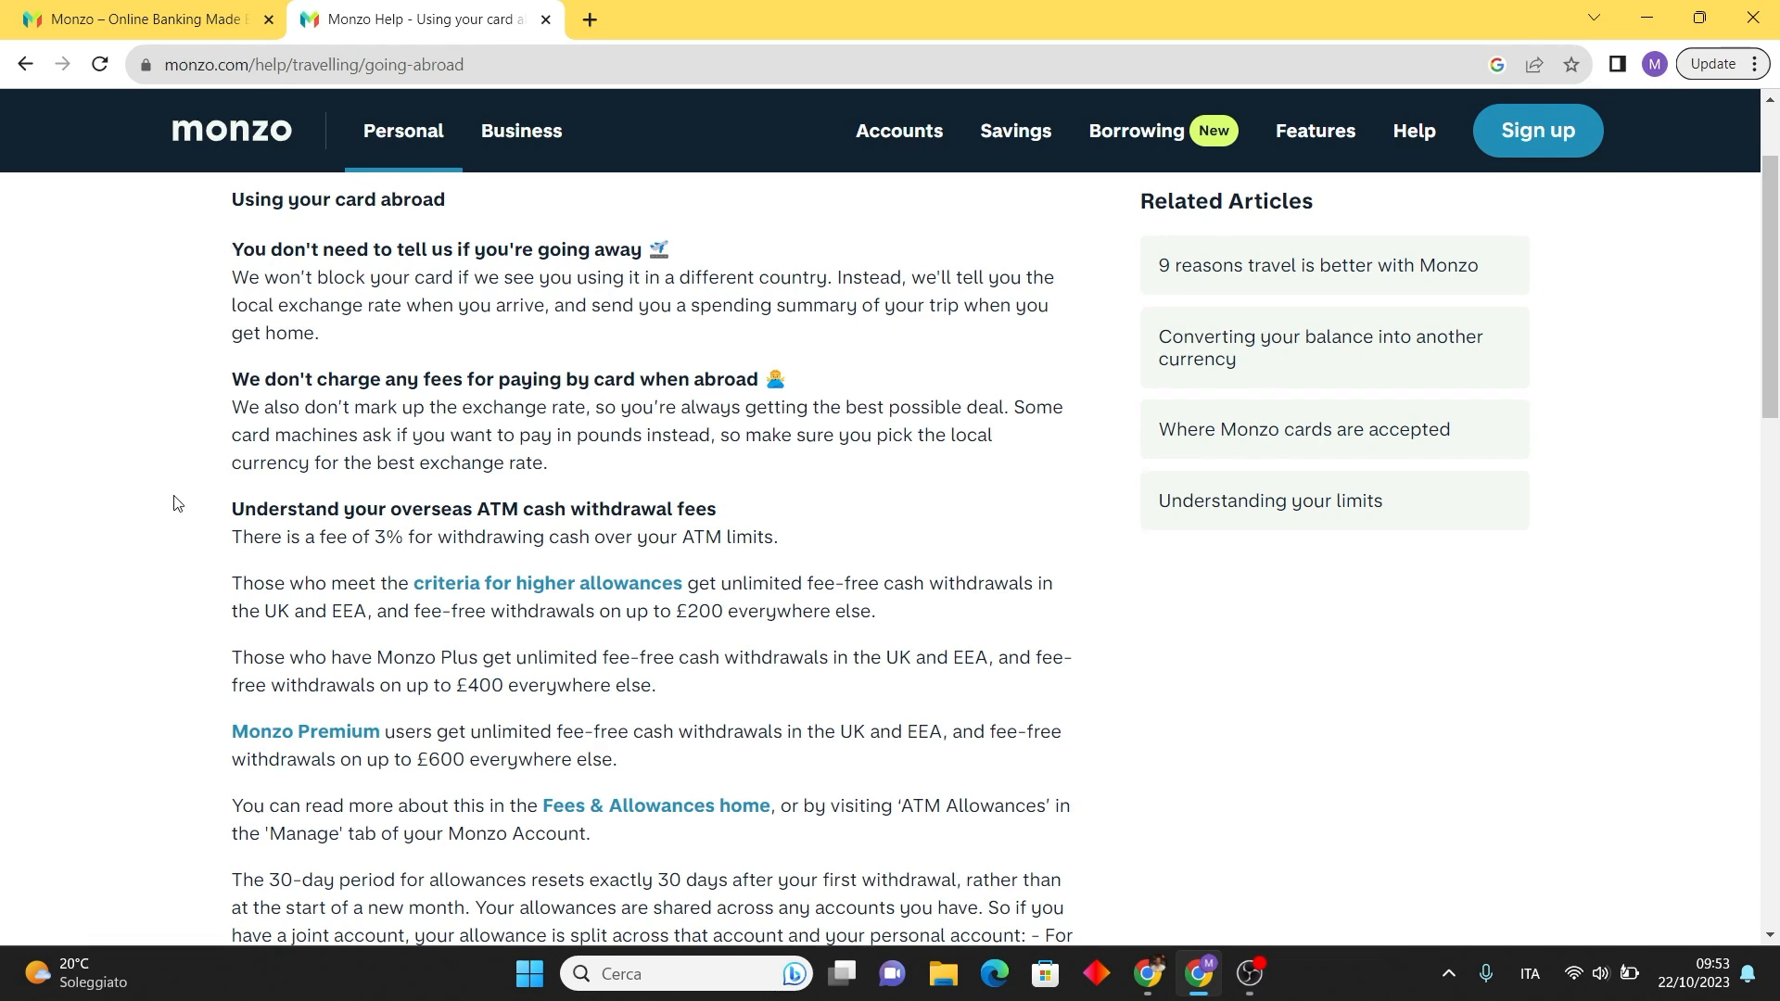
{"action": "mouse_move", "coordinate": [178, 341]}
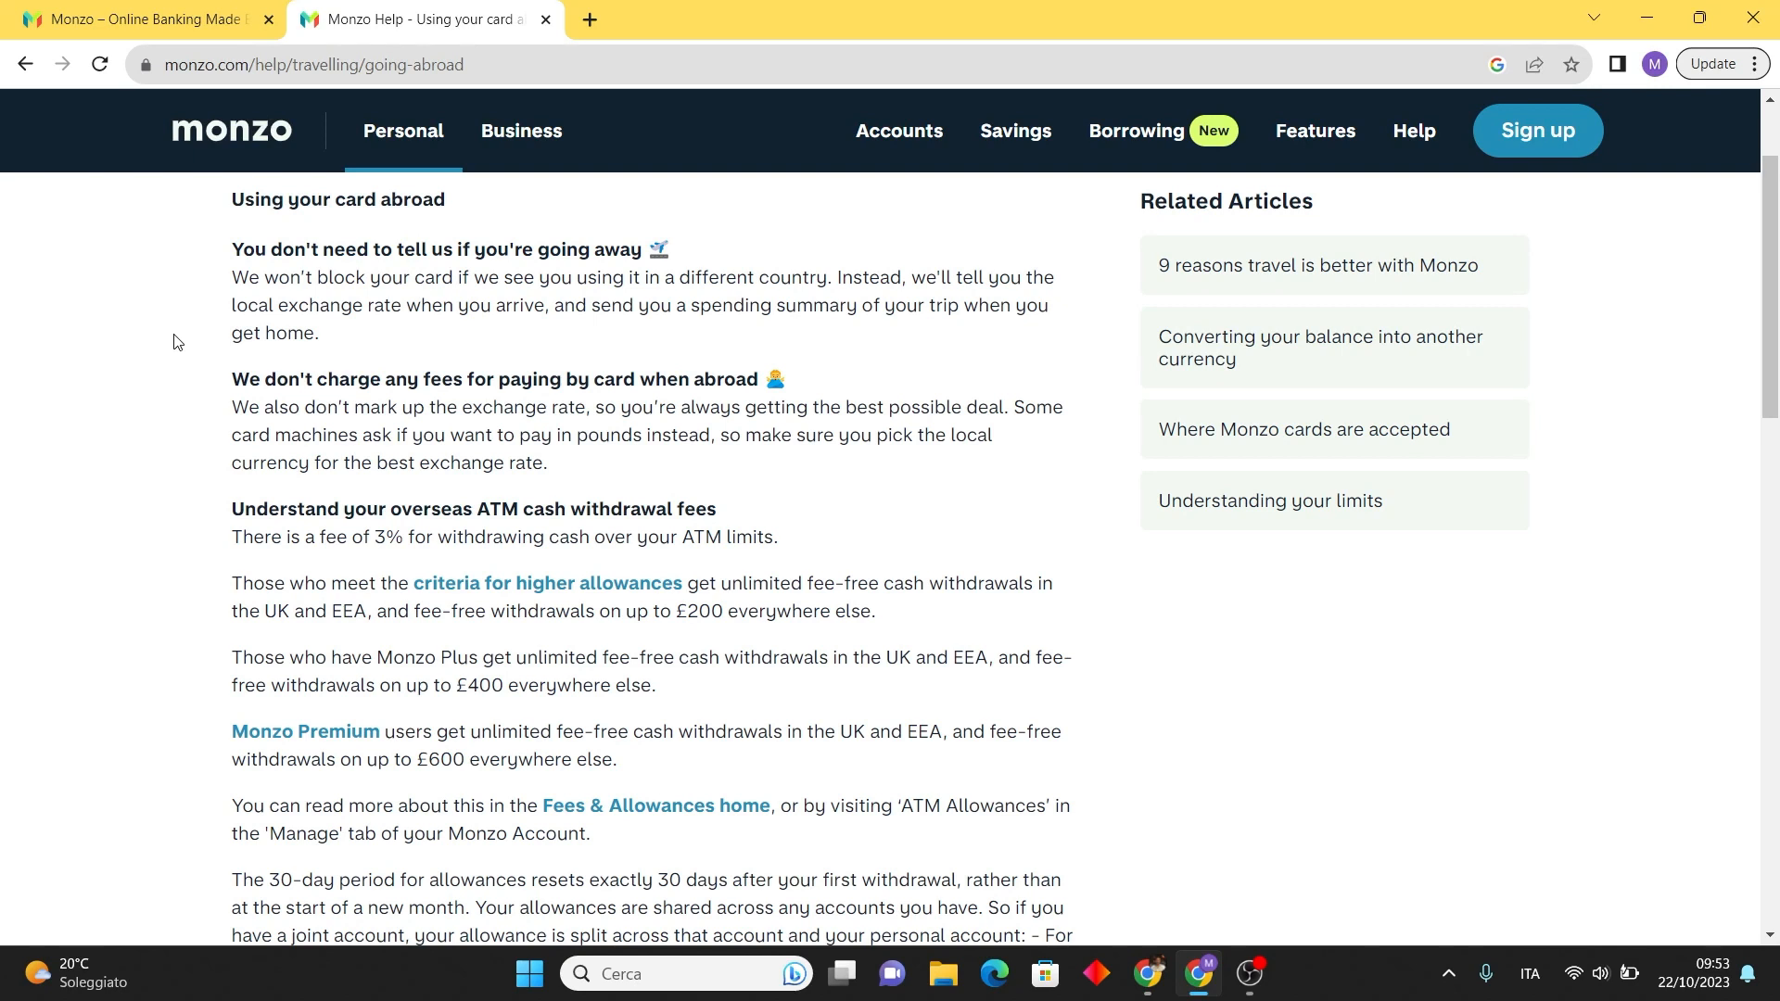
{"action": "mouse_move", "coordinate": [93, 404]}
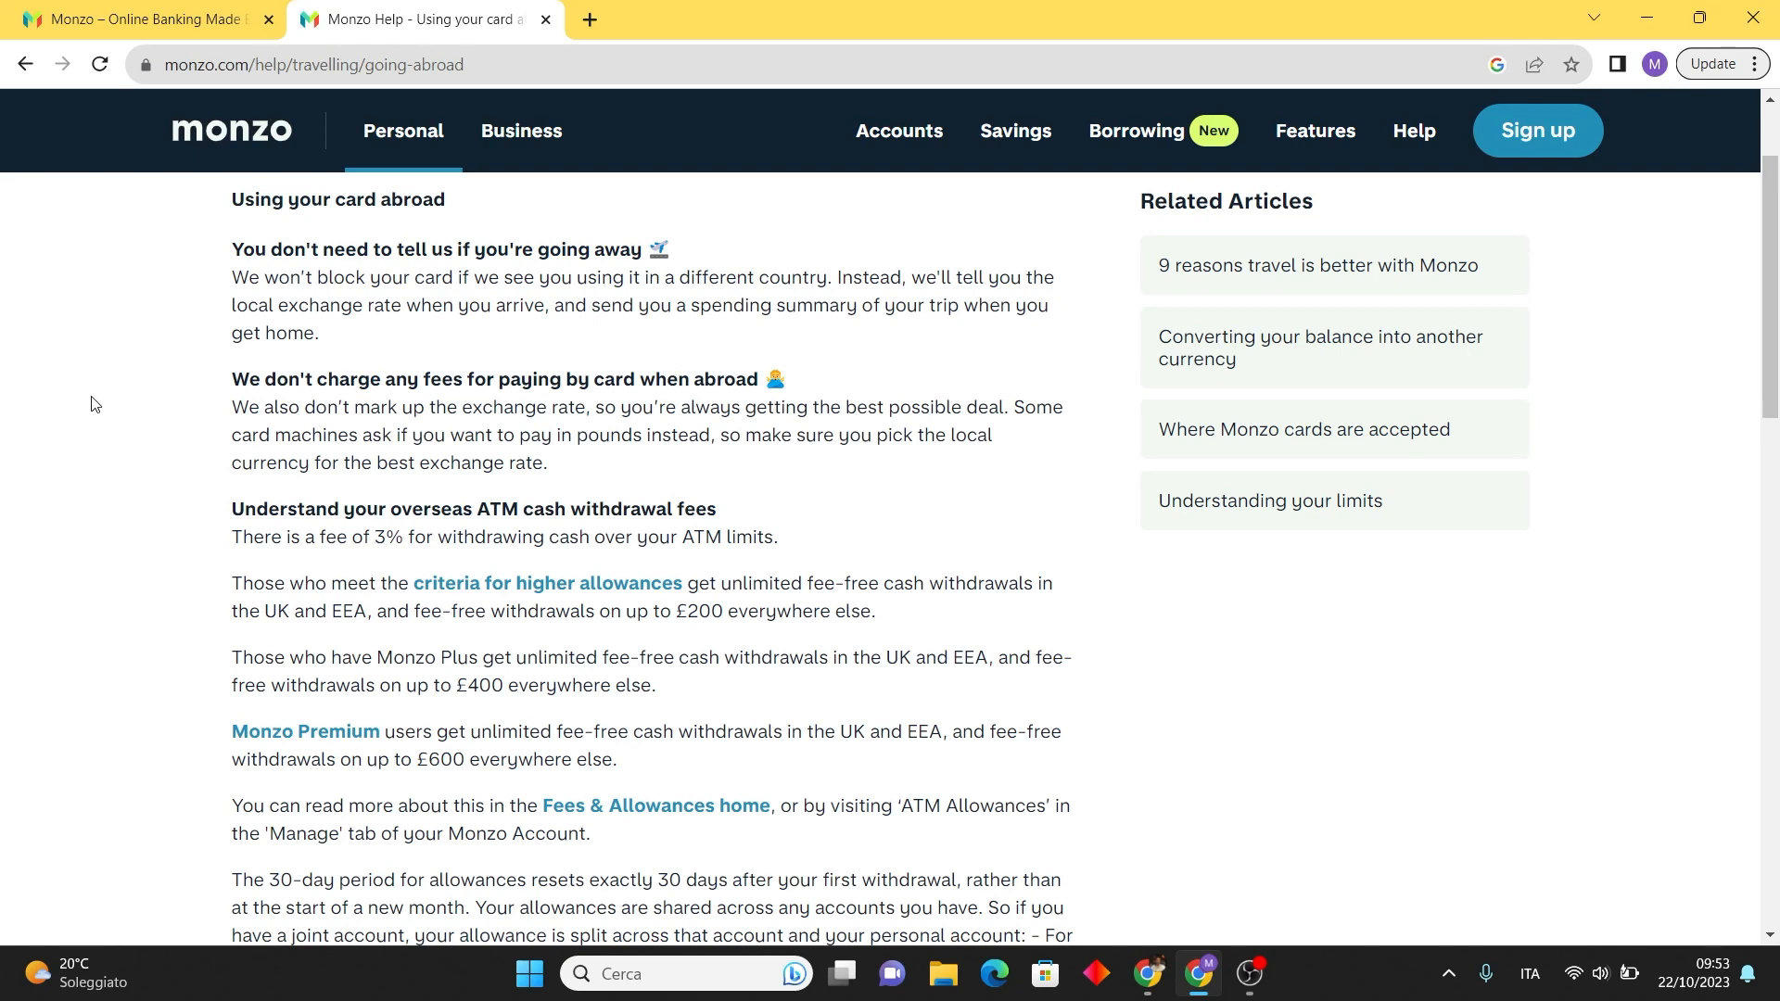
{"action": "mouse_move", "coordinate": [560, 226]}
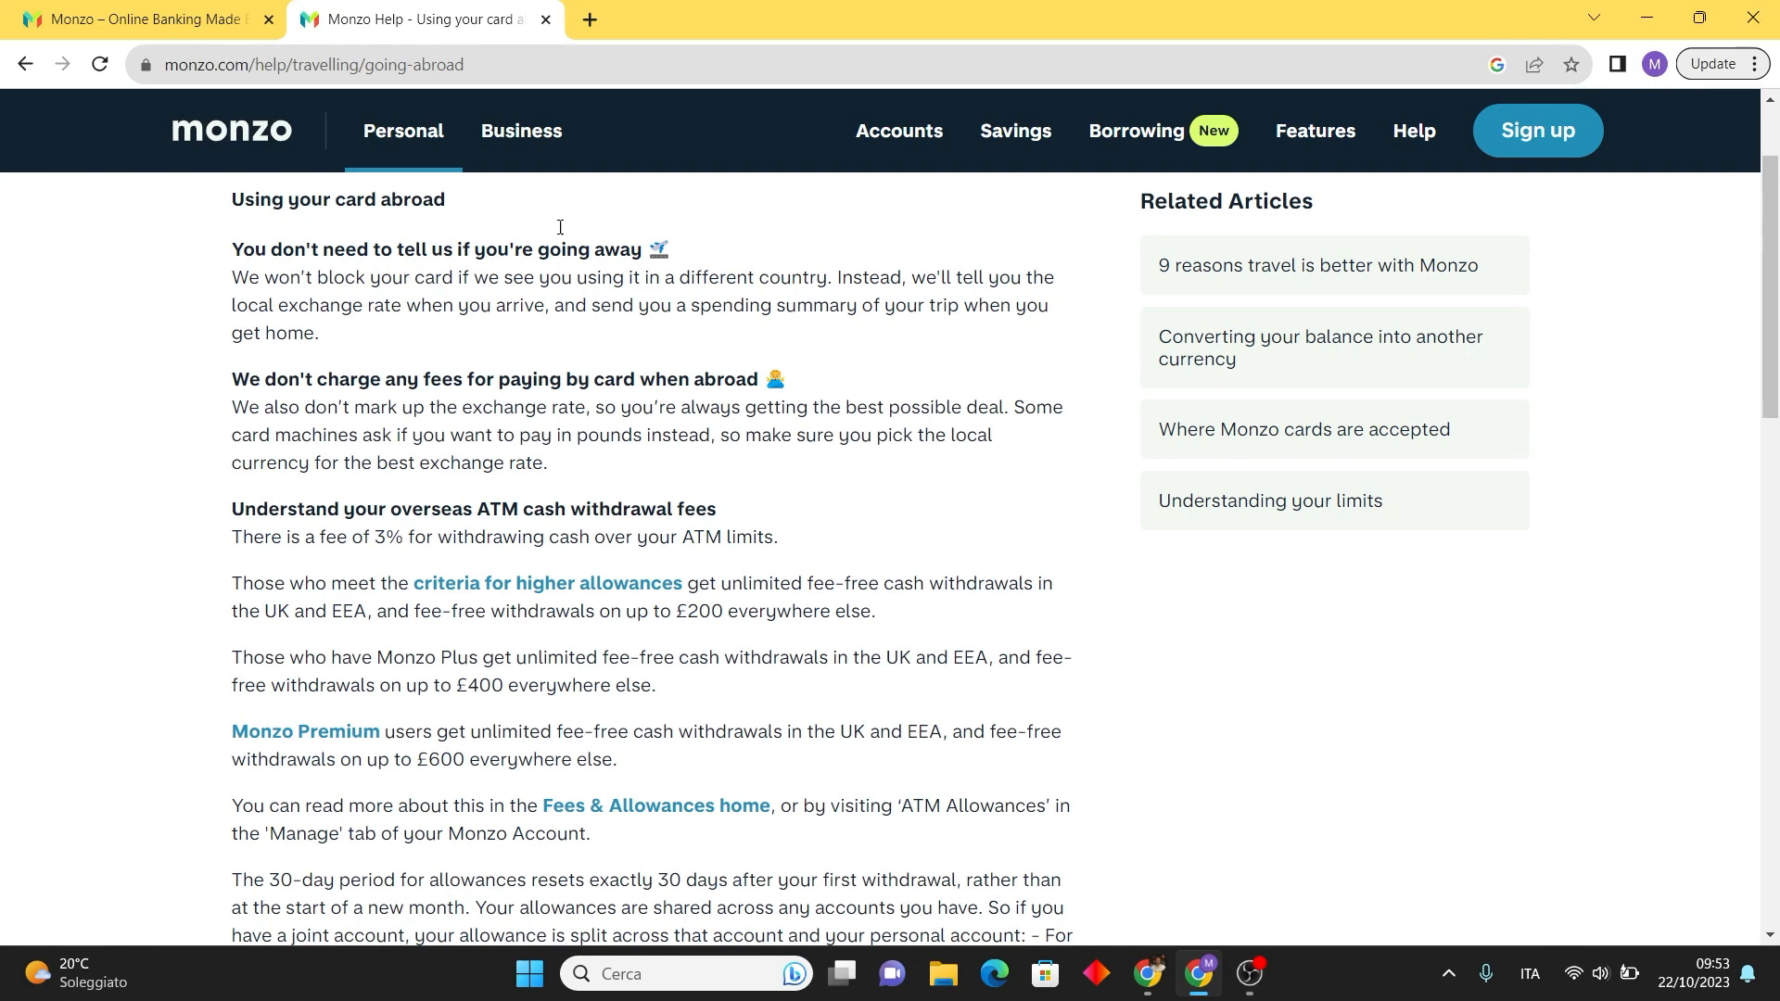
Scroll to the overseas ATM withdrawal fees, joint-account allowance example and operator-fee warning
{"action": "scroll", "scroll_direction": "down", "scroll_amount": 3}
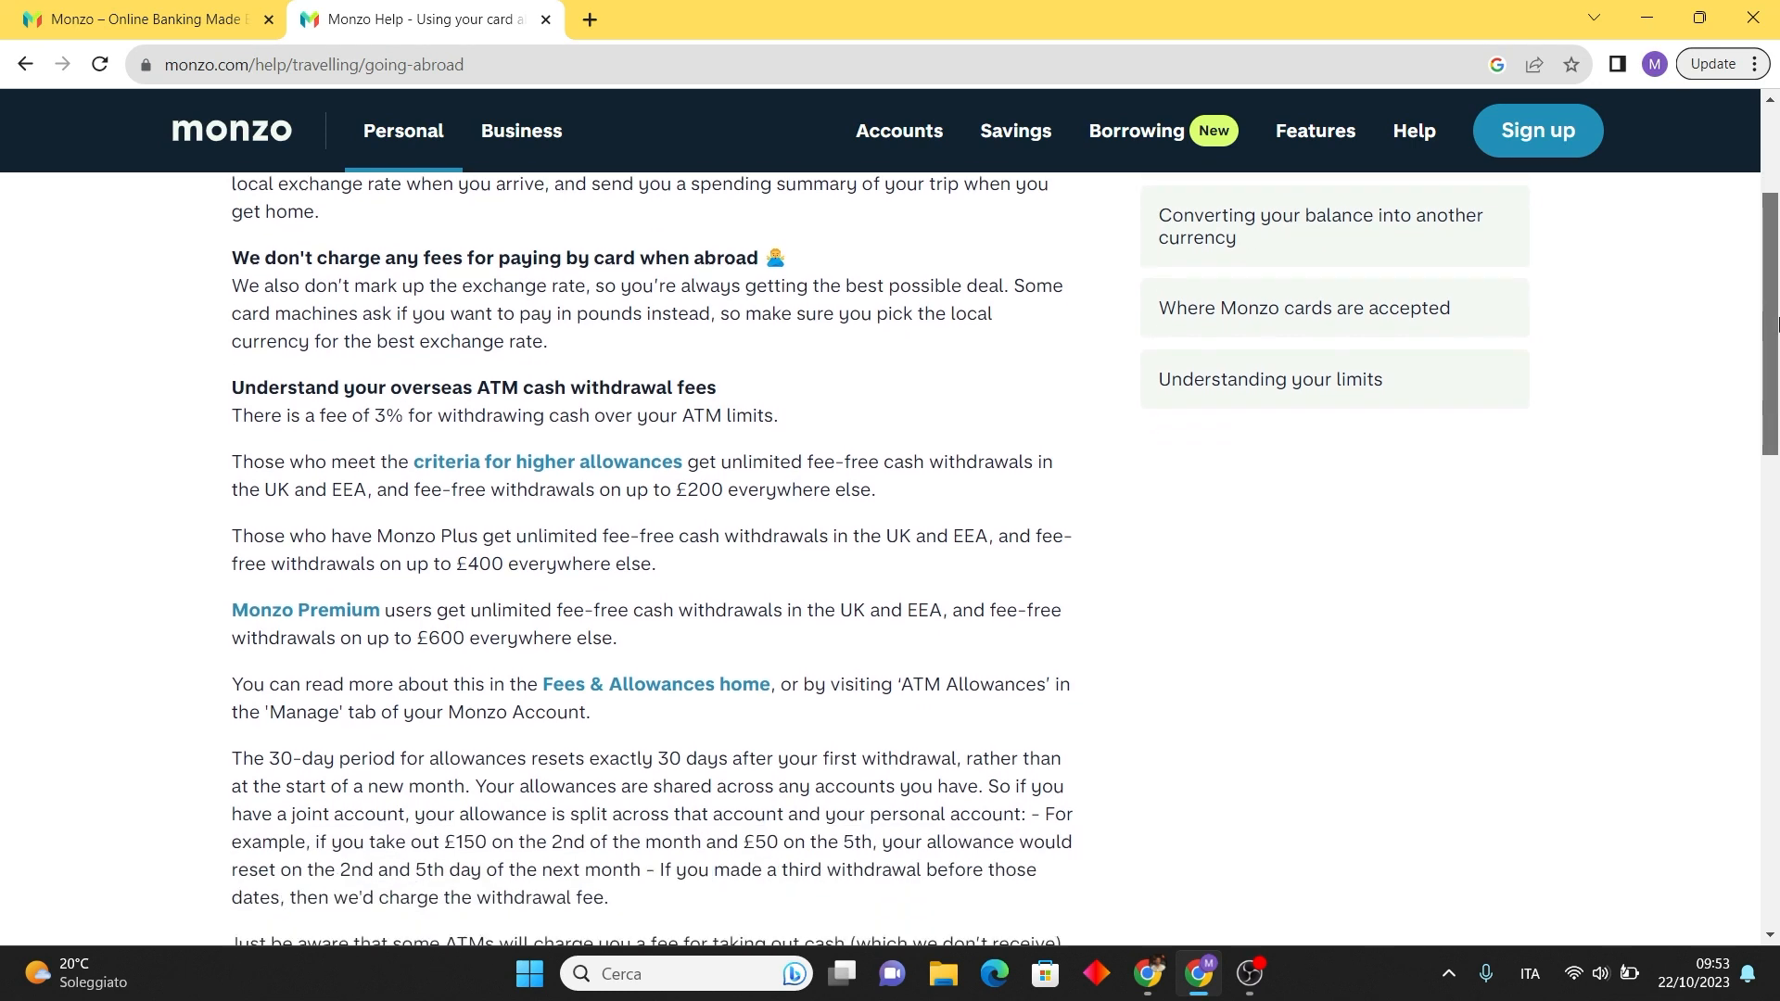
{"action": "scroll", "scroll_direction": "down", "scroll_amount": 3}
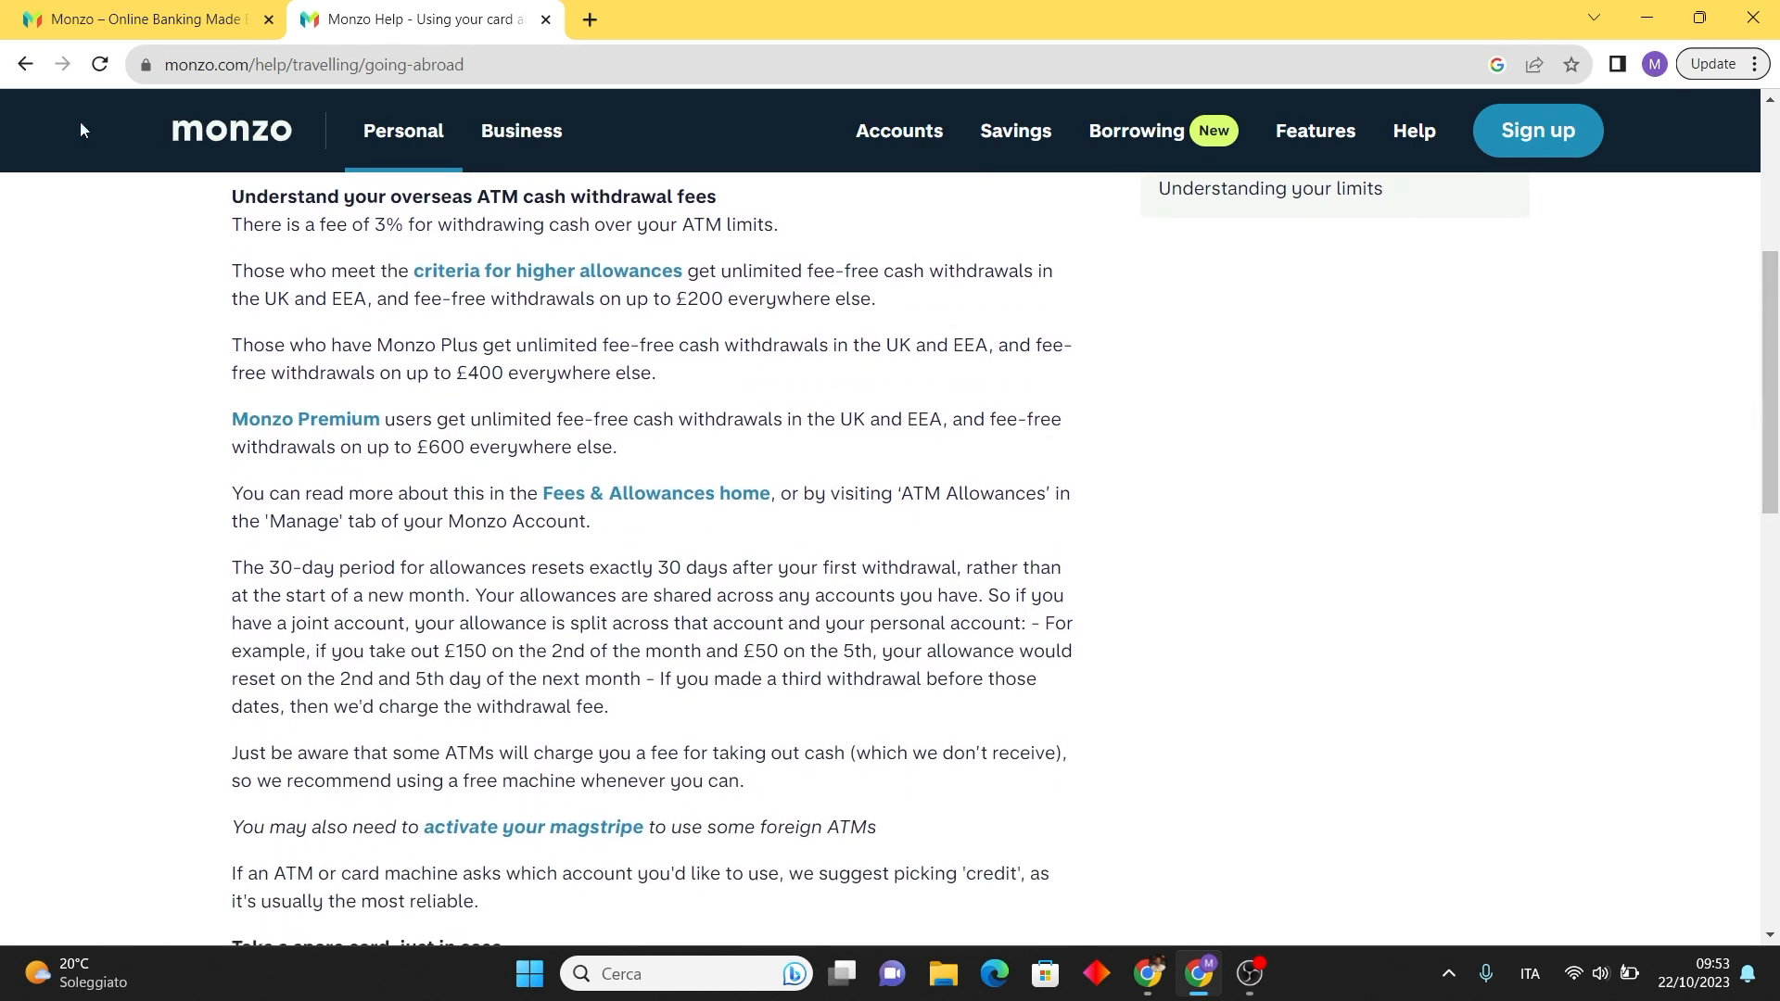
{"action": "mouse_move", "coordinate": [80, 747]}
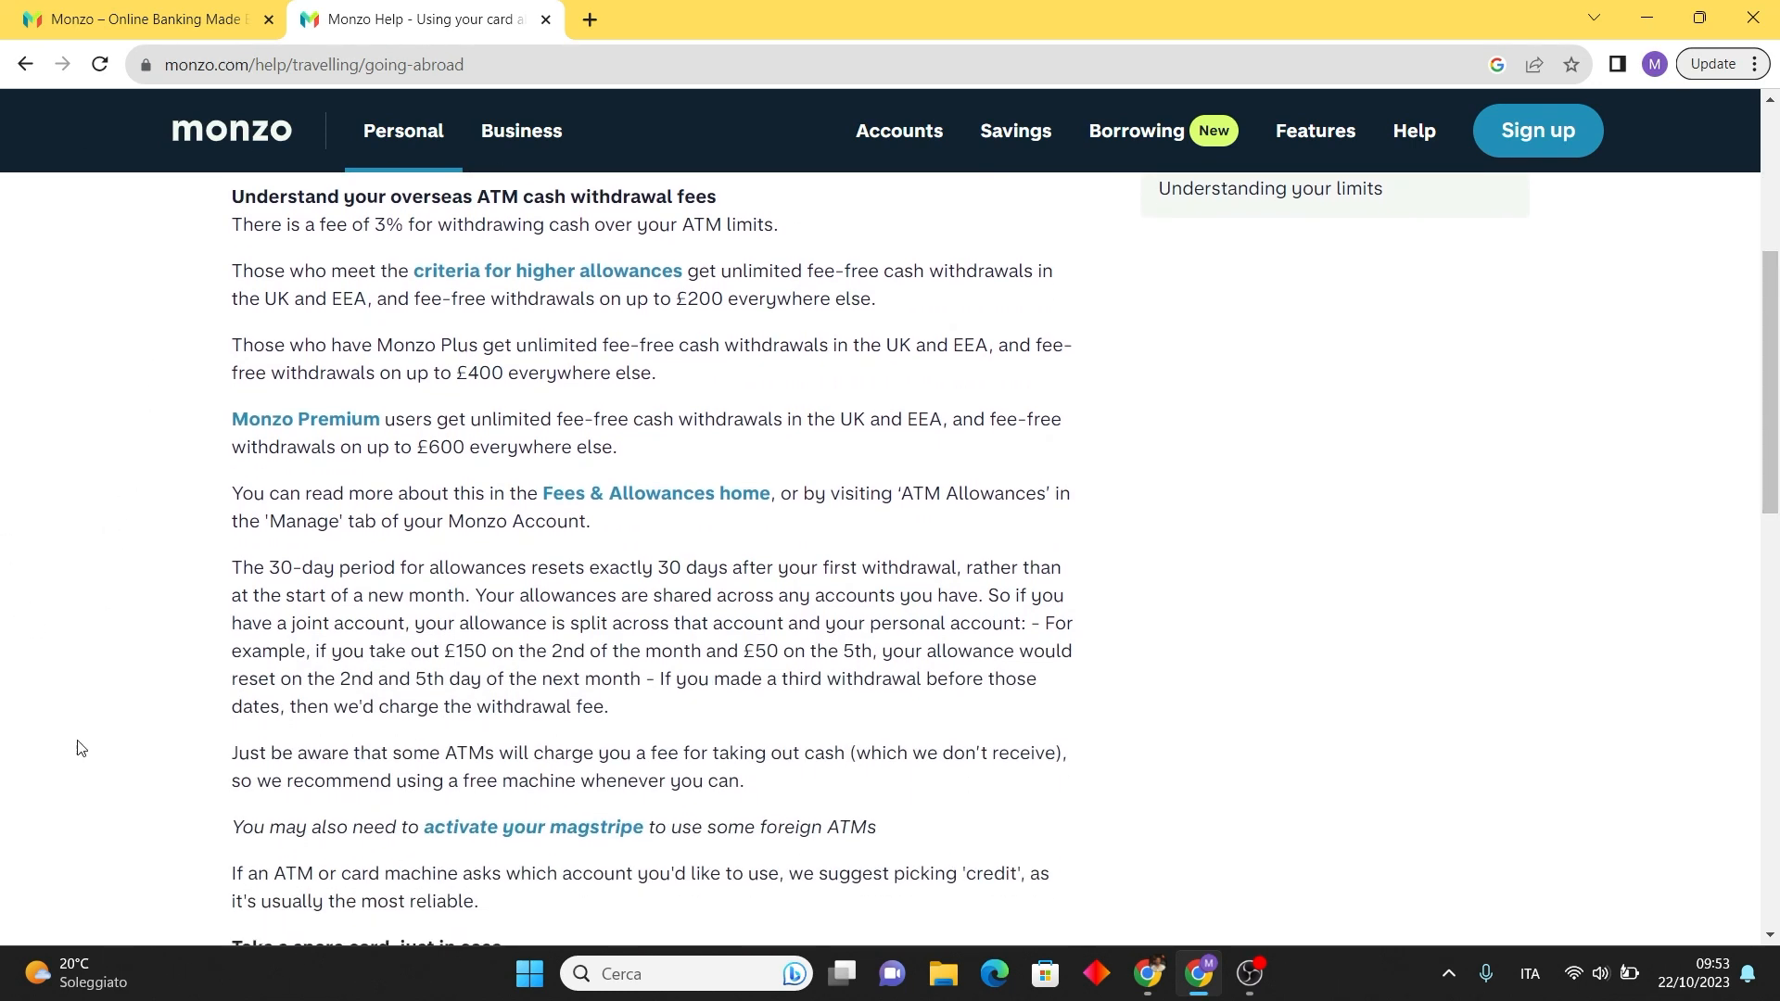
{"action": "mouse_move", "coordinate": [163, 363]}
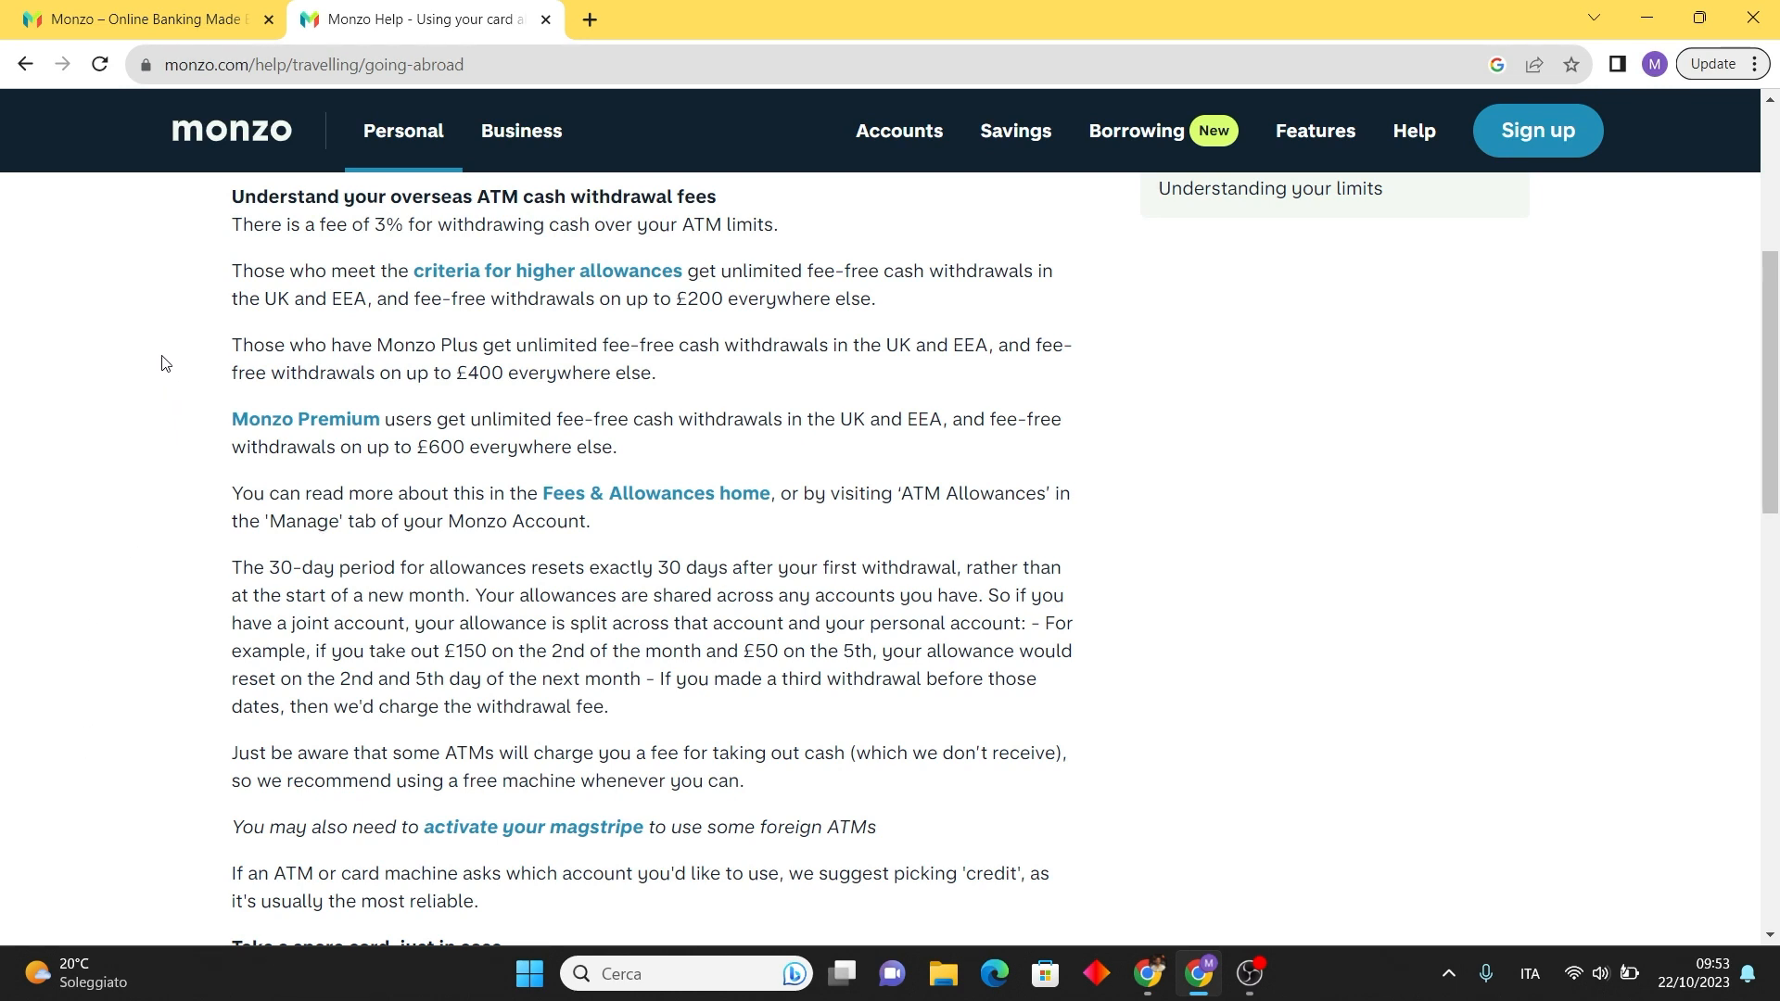
{"action": "mouse_move", "coordinate": [83, 382]}
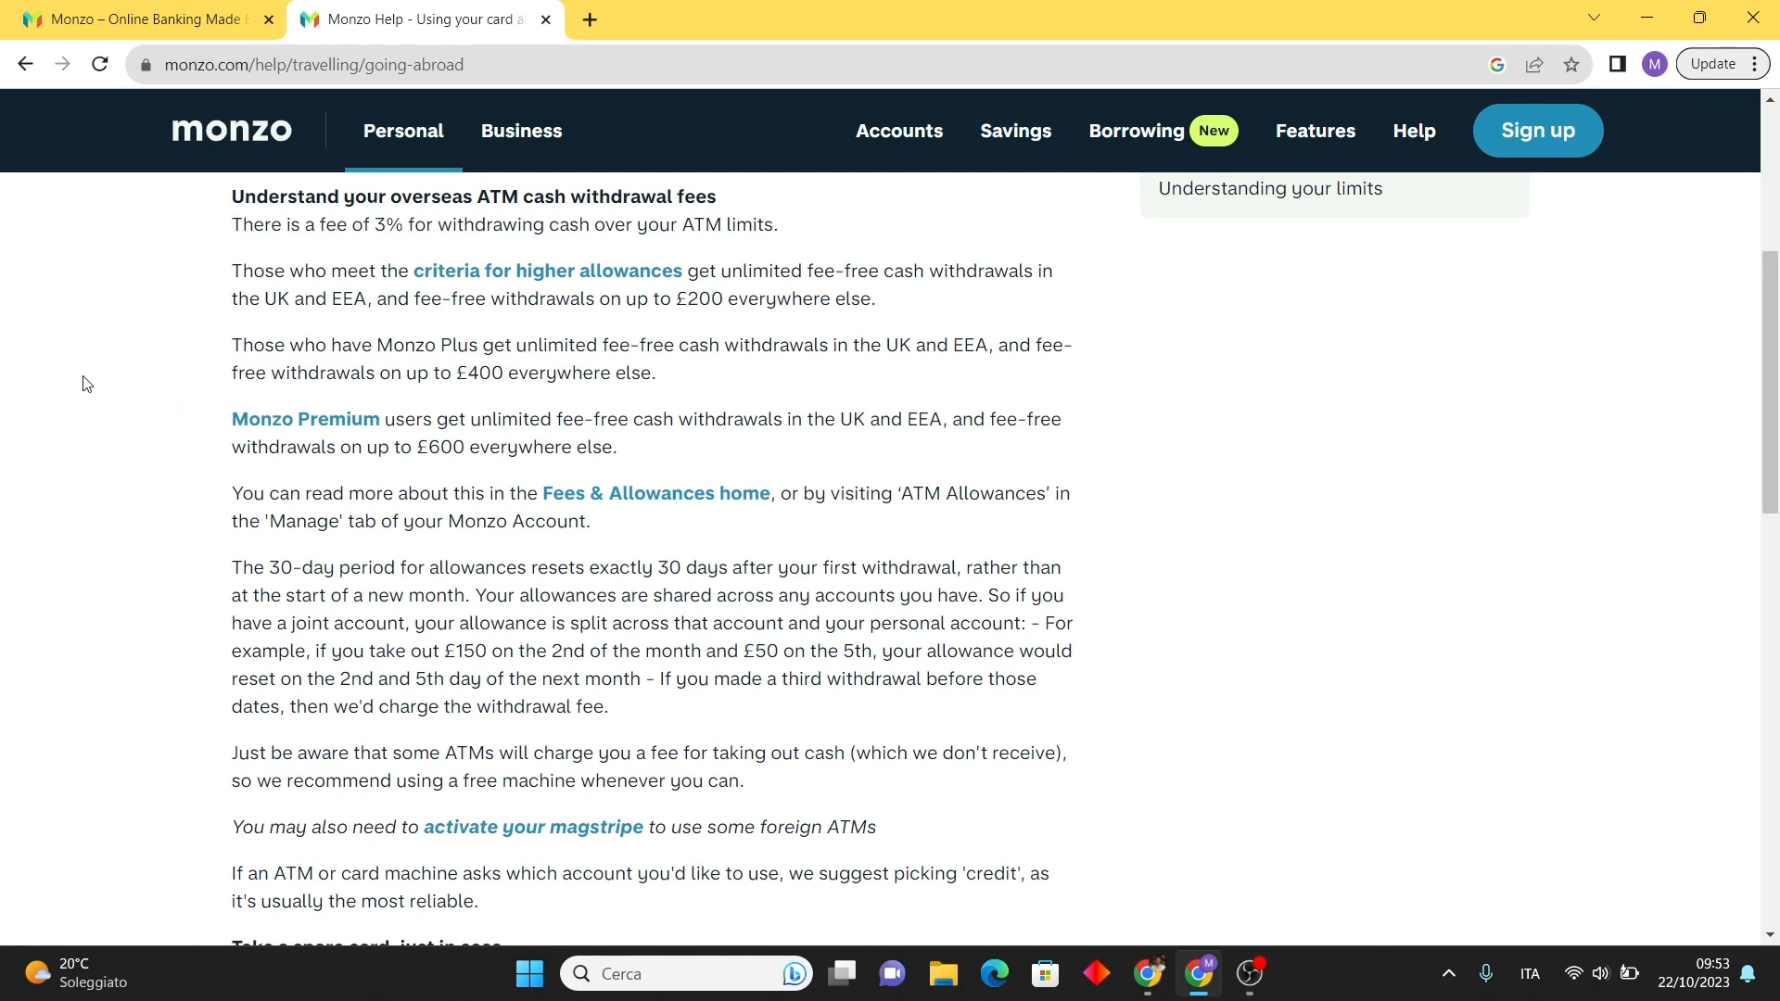
{"action": "mouse_move", "coordinate": [122, 445]}
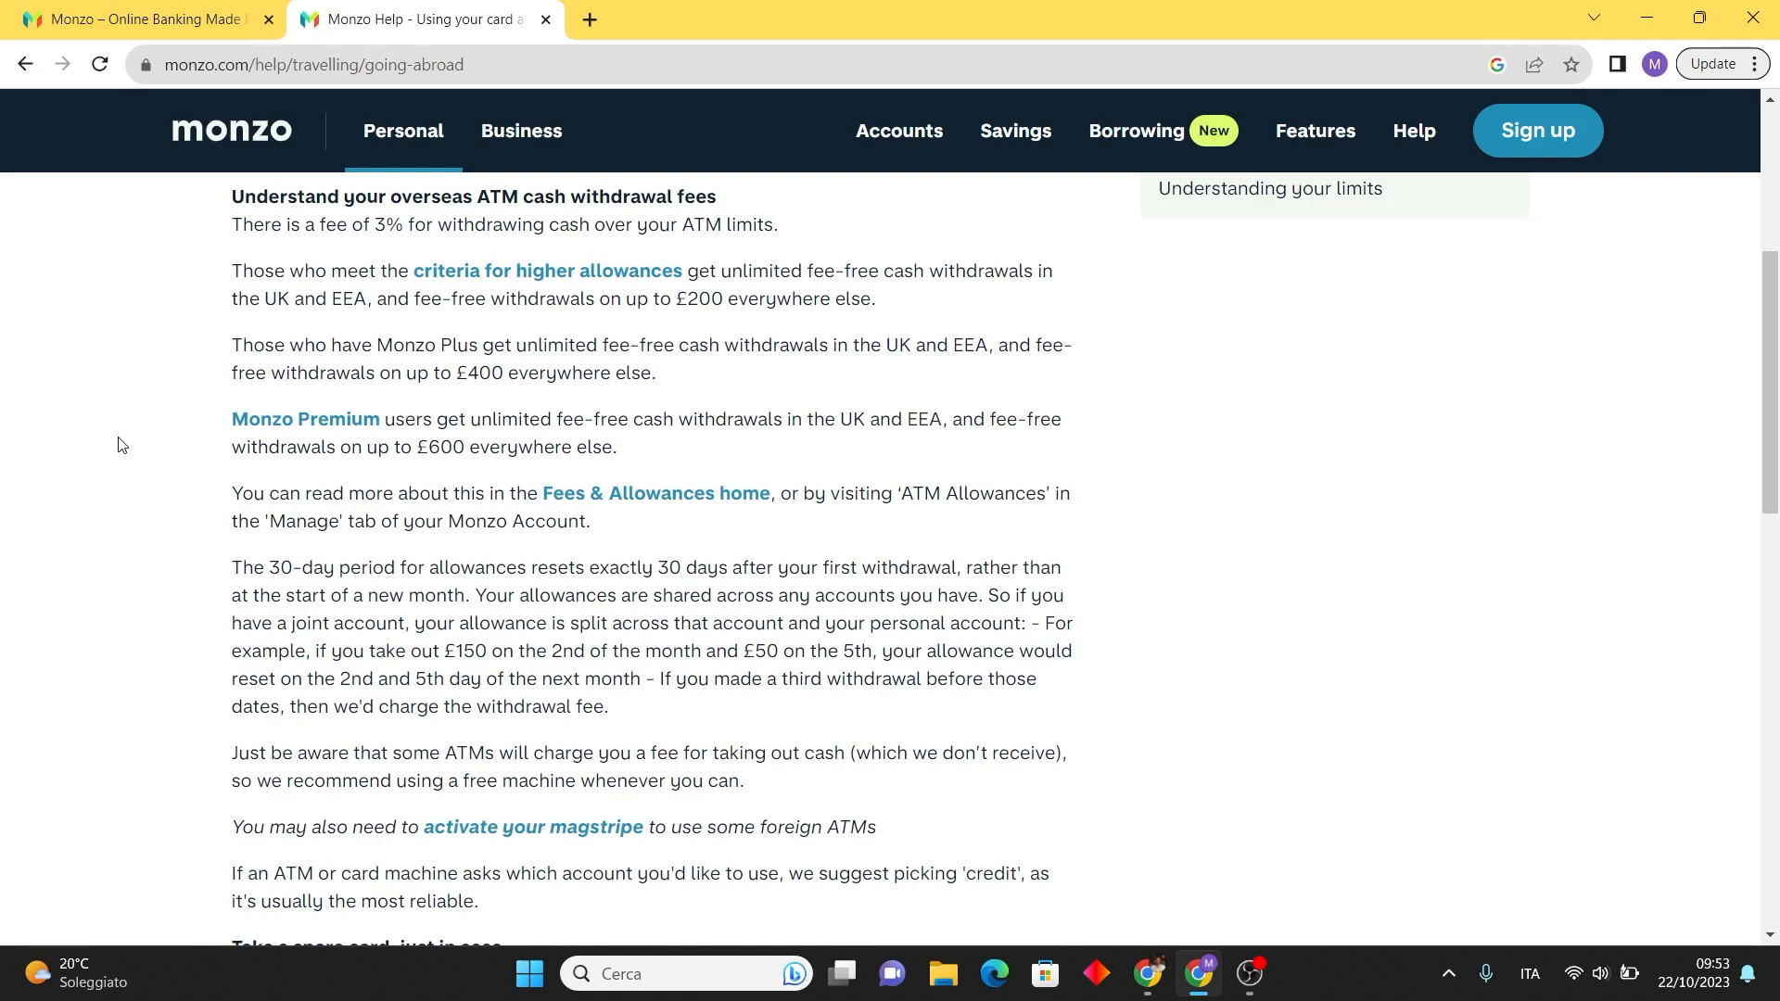
{"action": "mouse_move", "coordinate": [141, 423]}
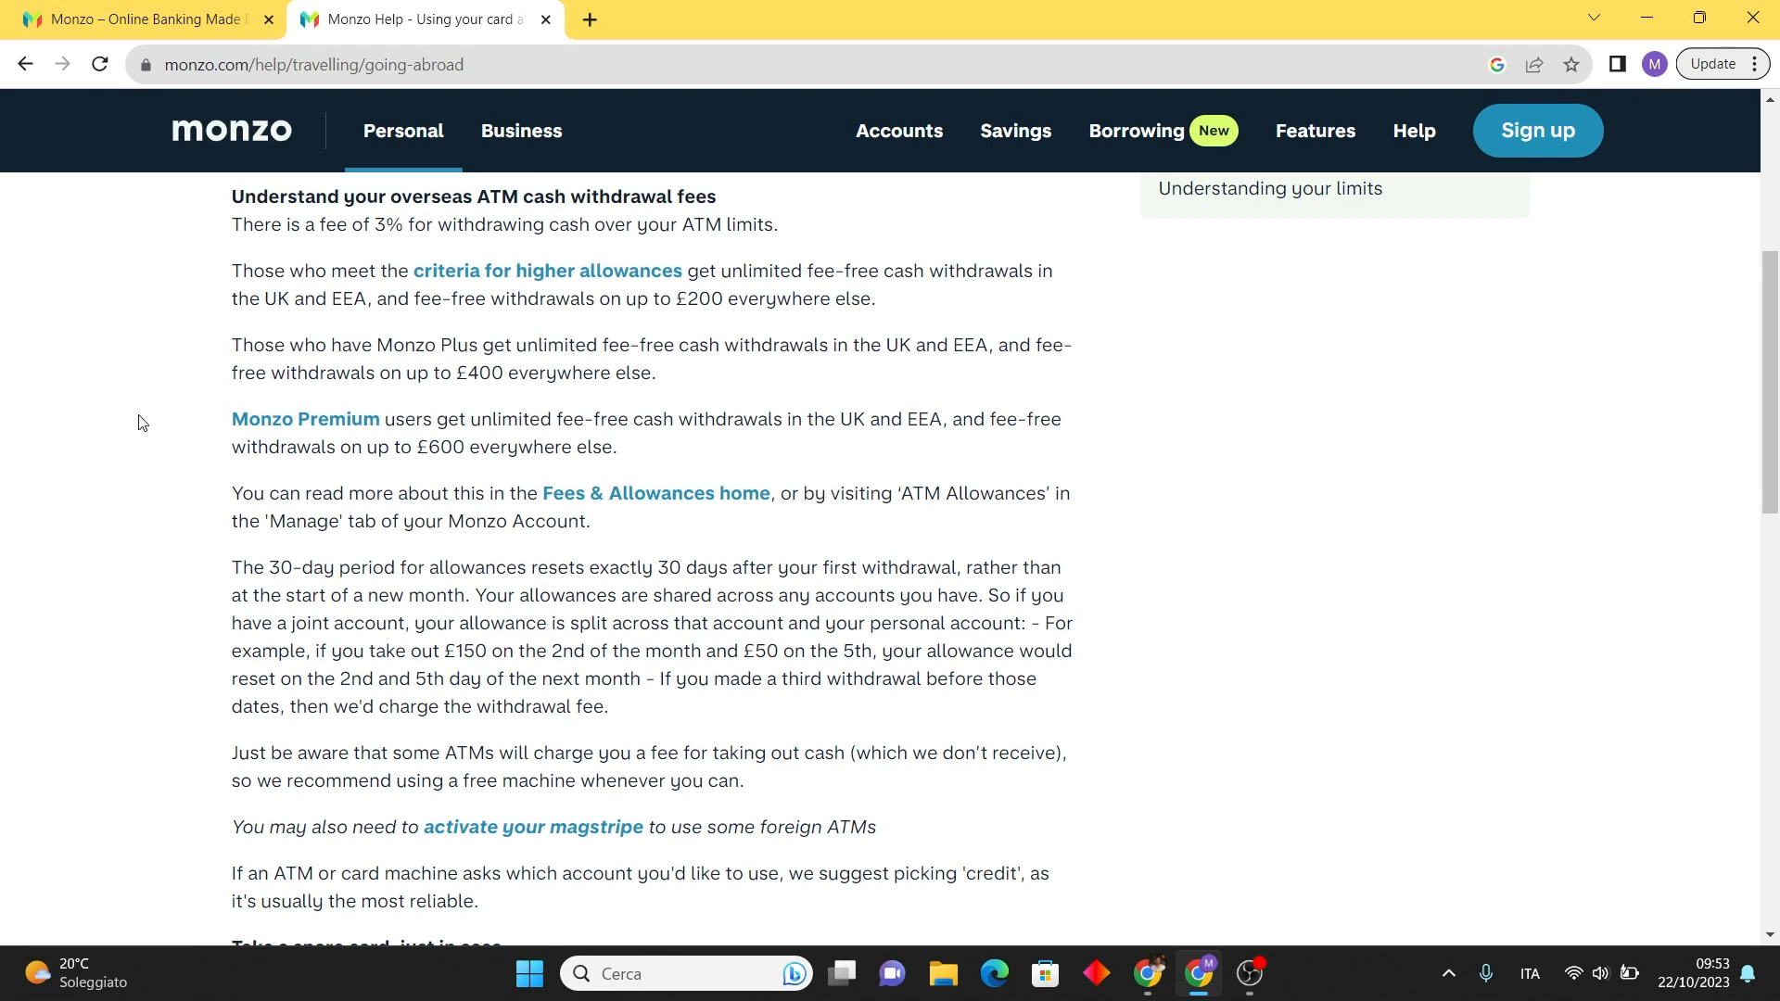
{"action": "mouse_move", "coordinate": [156, 675]}
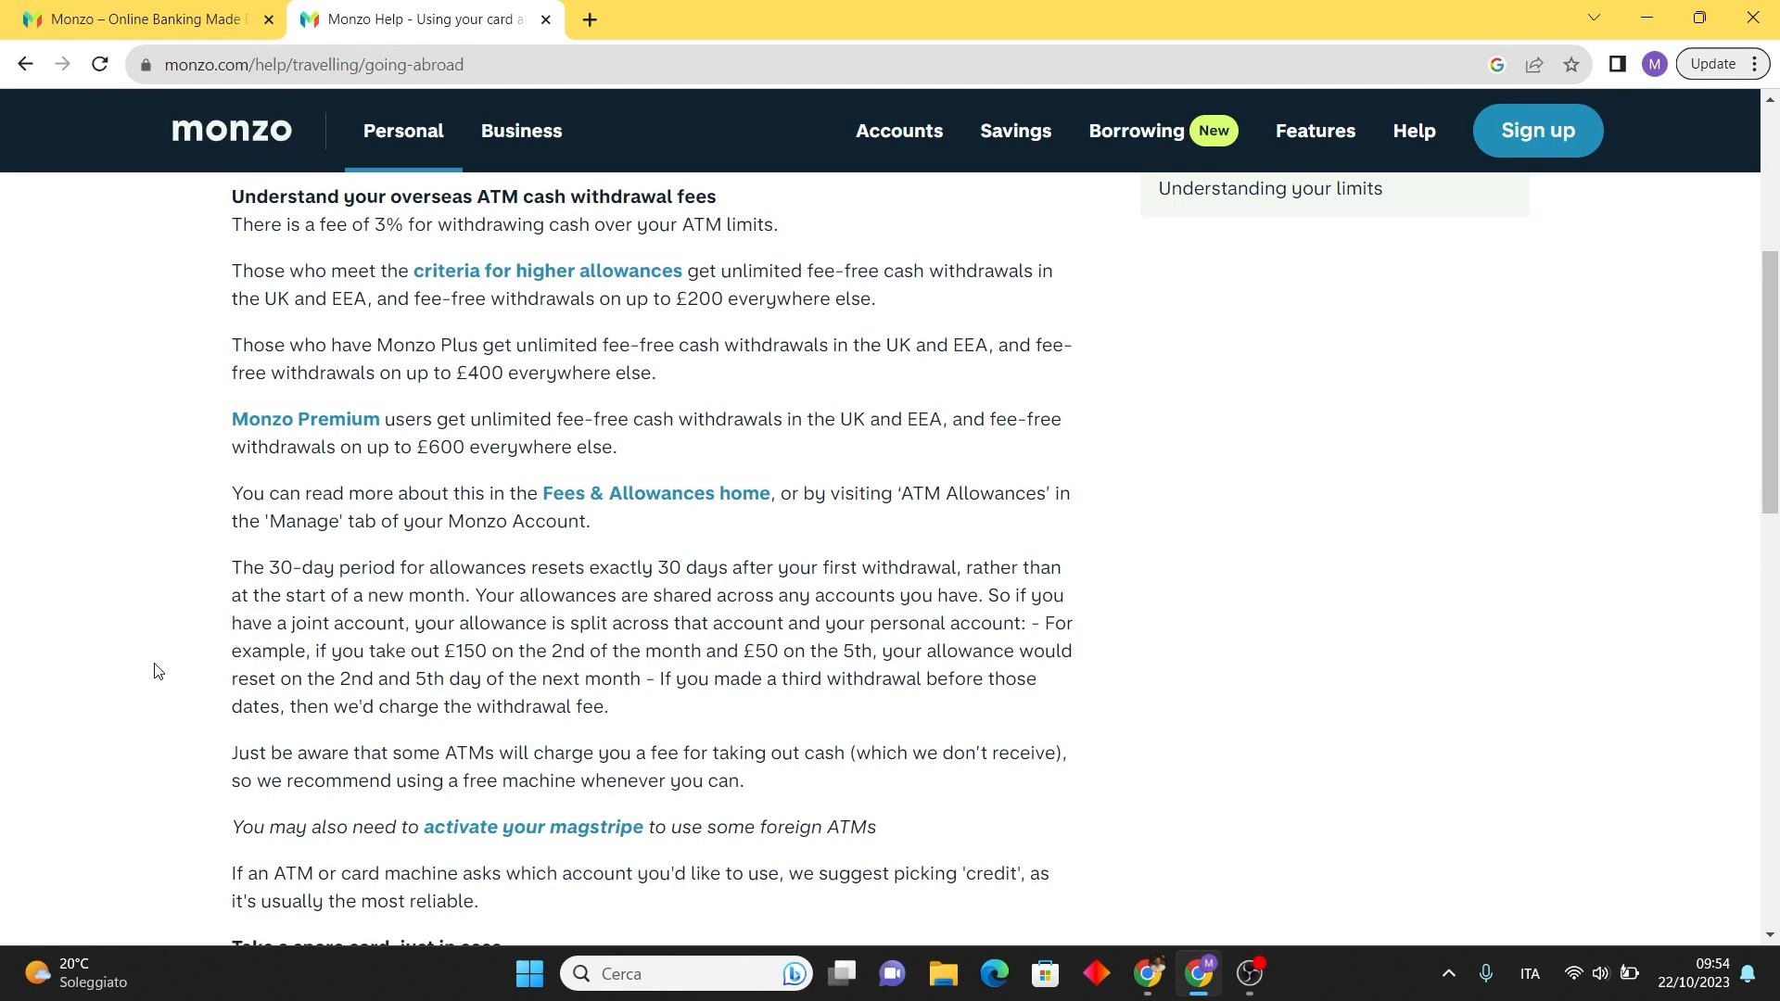
Scroll to the 'Take a spare card, just in case' advice, then return to the Monzo homepage
{"action": "scroll", "scroll_direction": "down", "scroll_amount": 3}
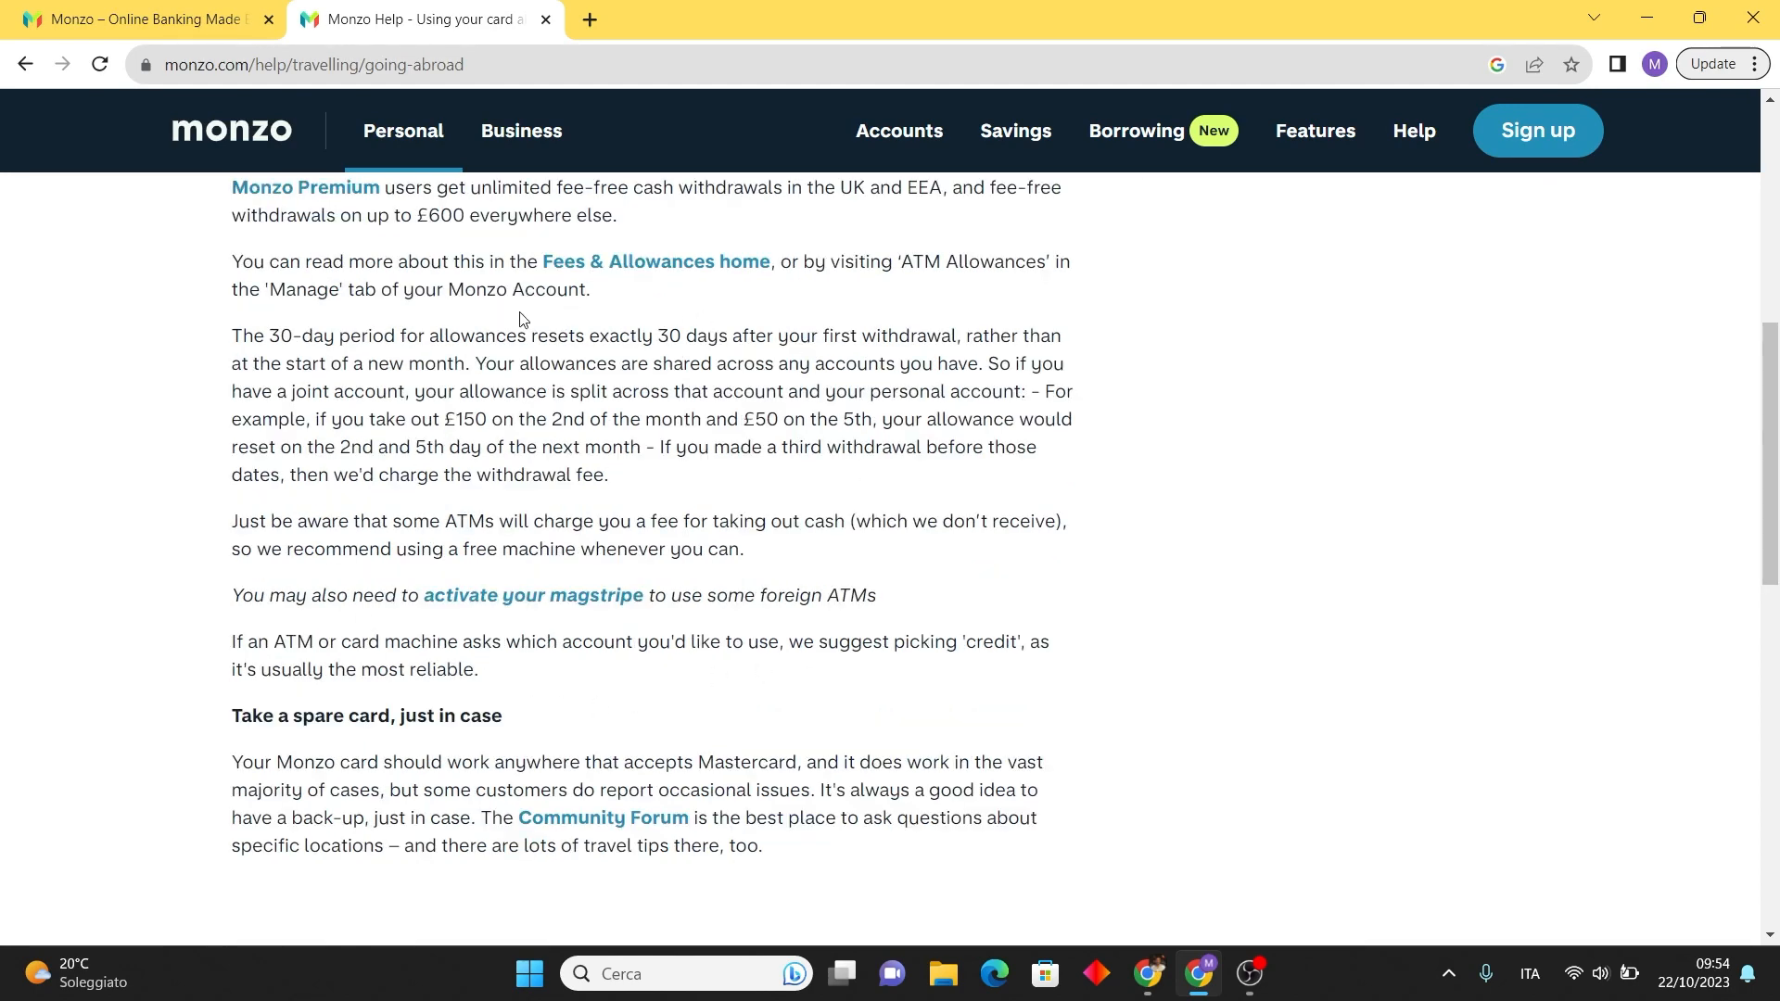
{"action": "mouse_move", "coordinate": [111, 468]}
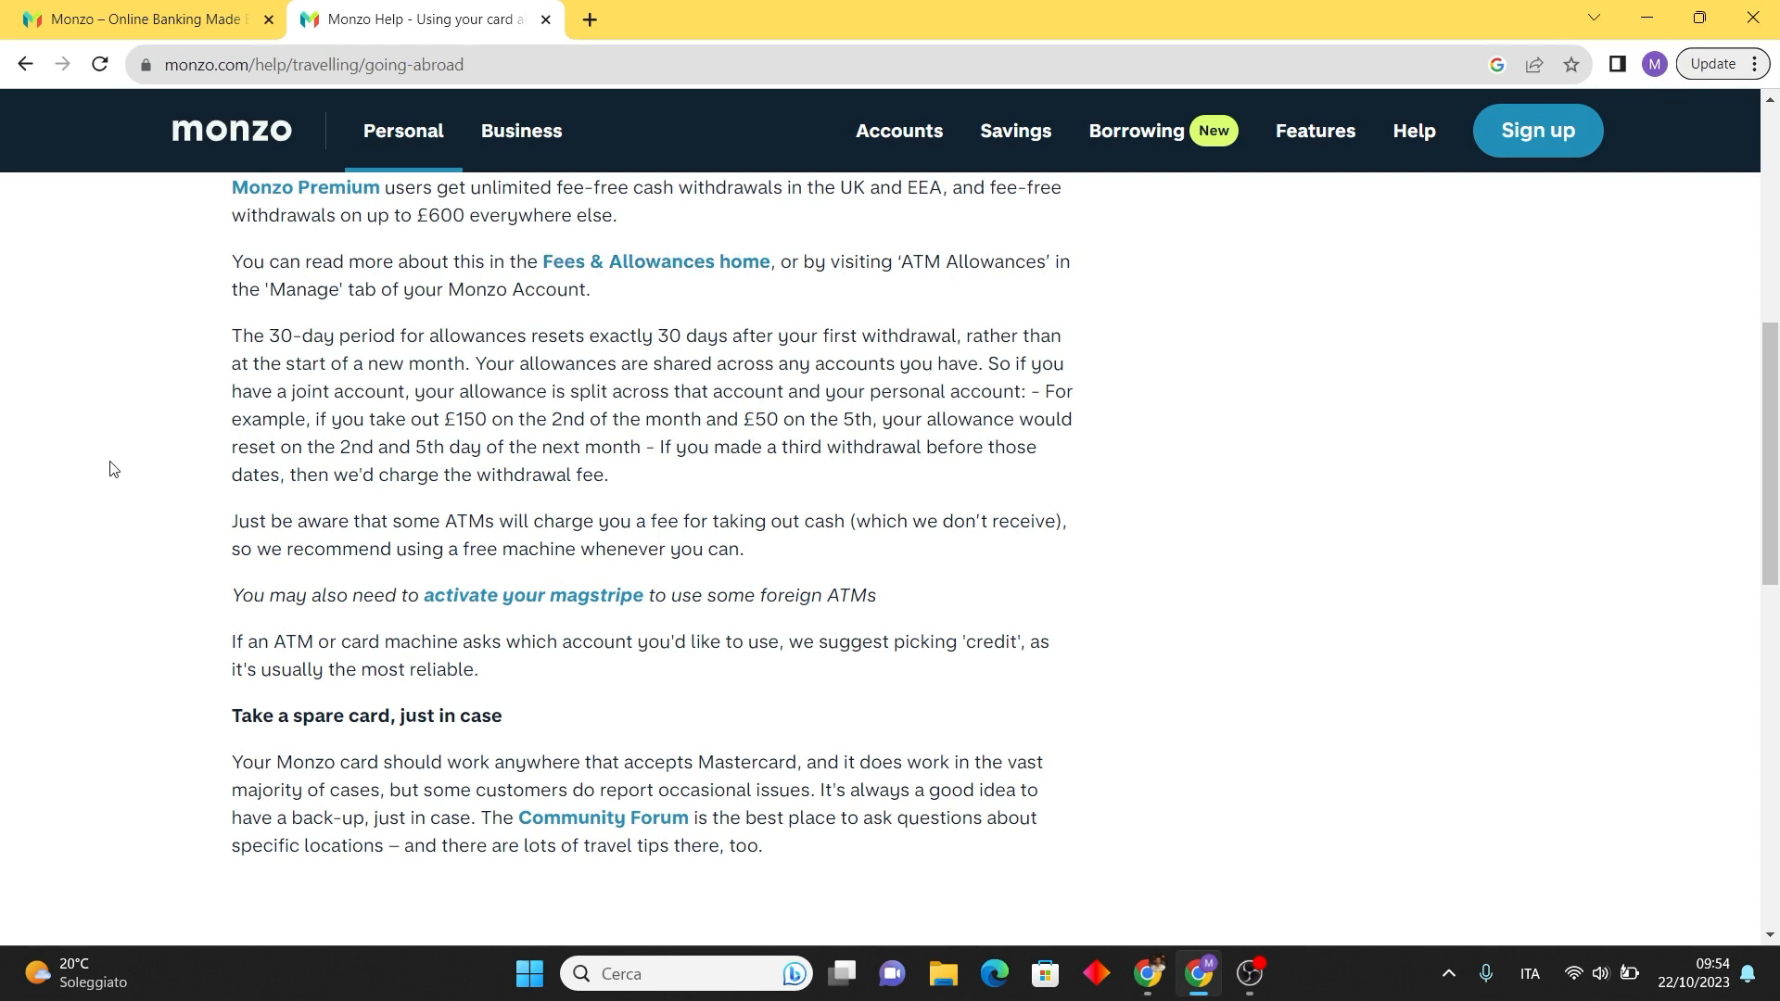
{"action": "mouse_move", "coordinate": [52, 782]}
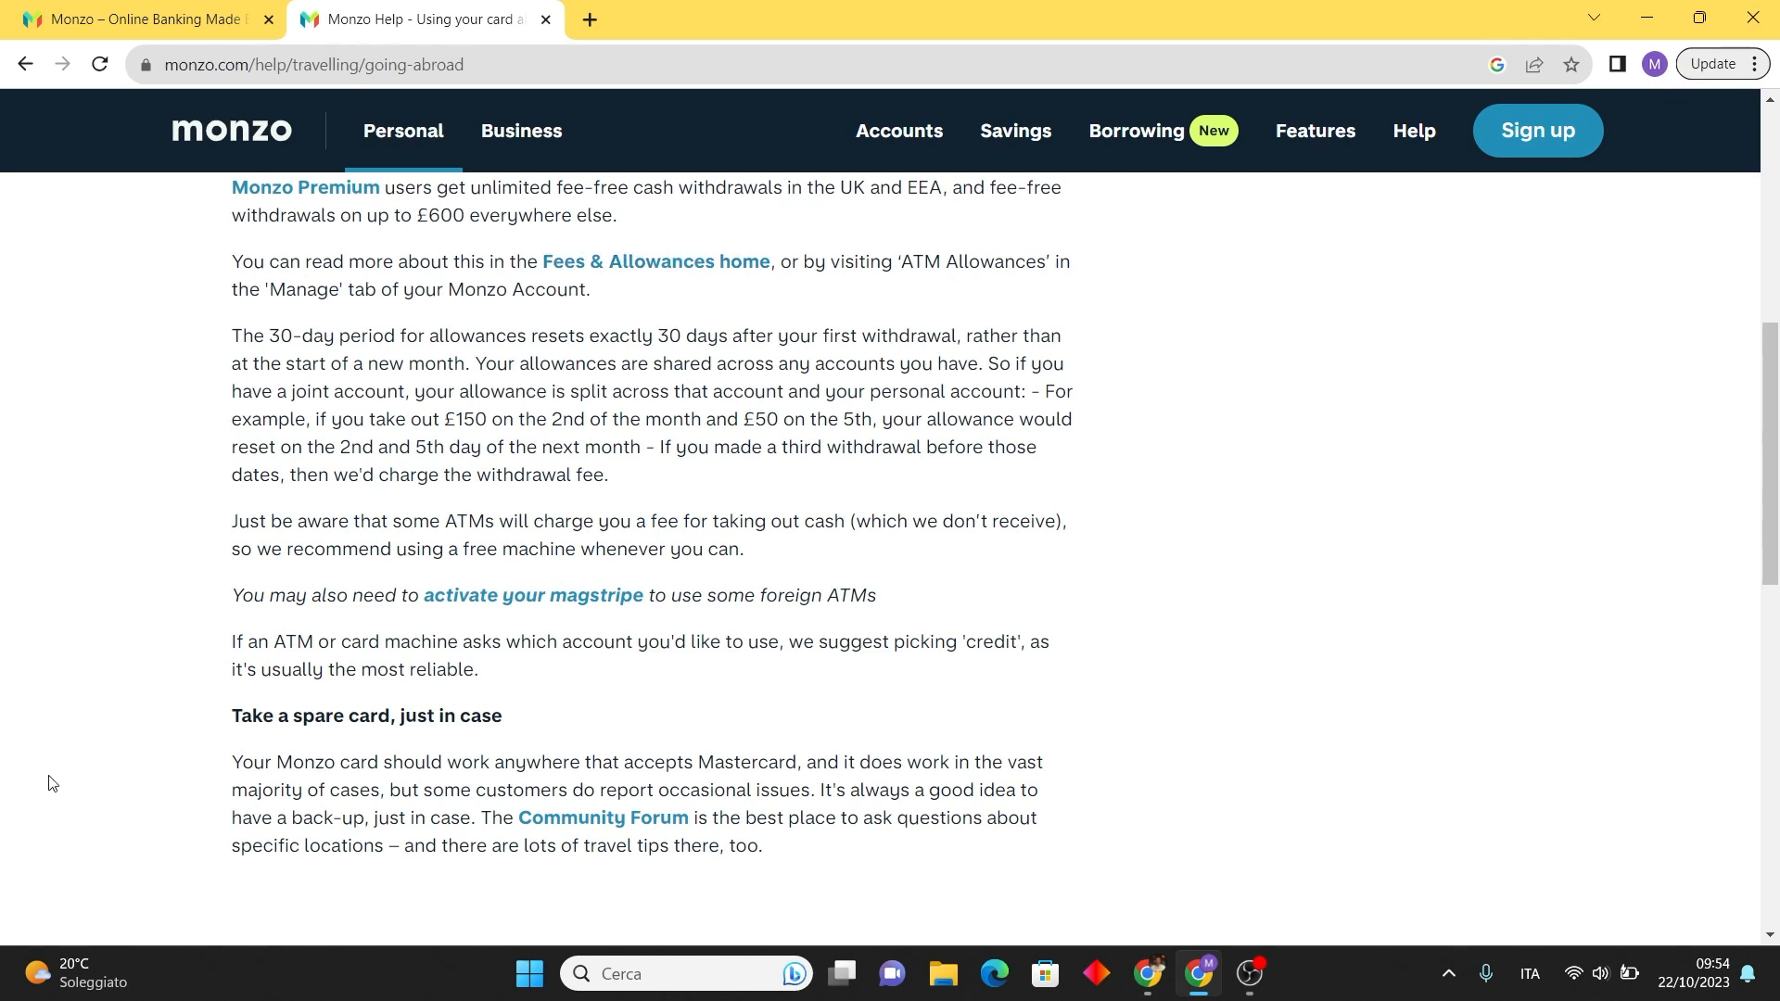
{"action": "mouse_move", "coordinate": [134, 782]}
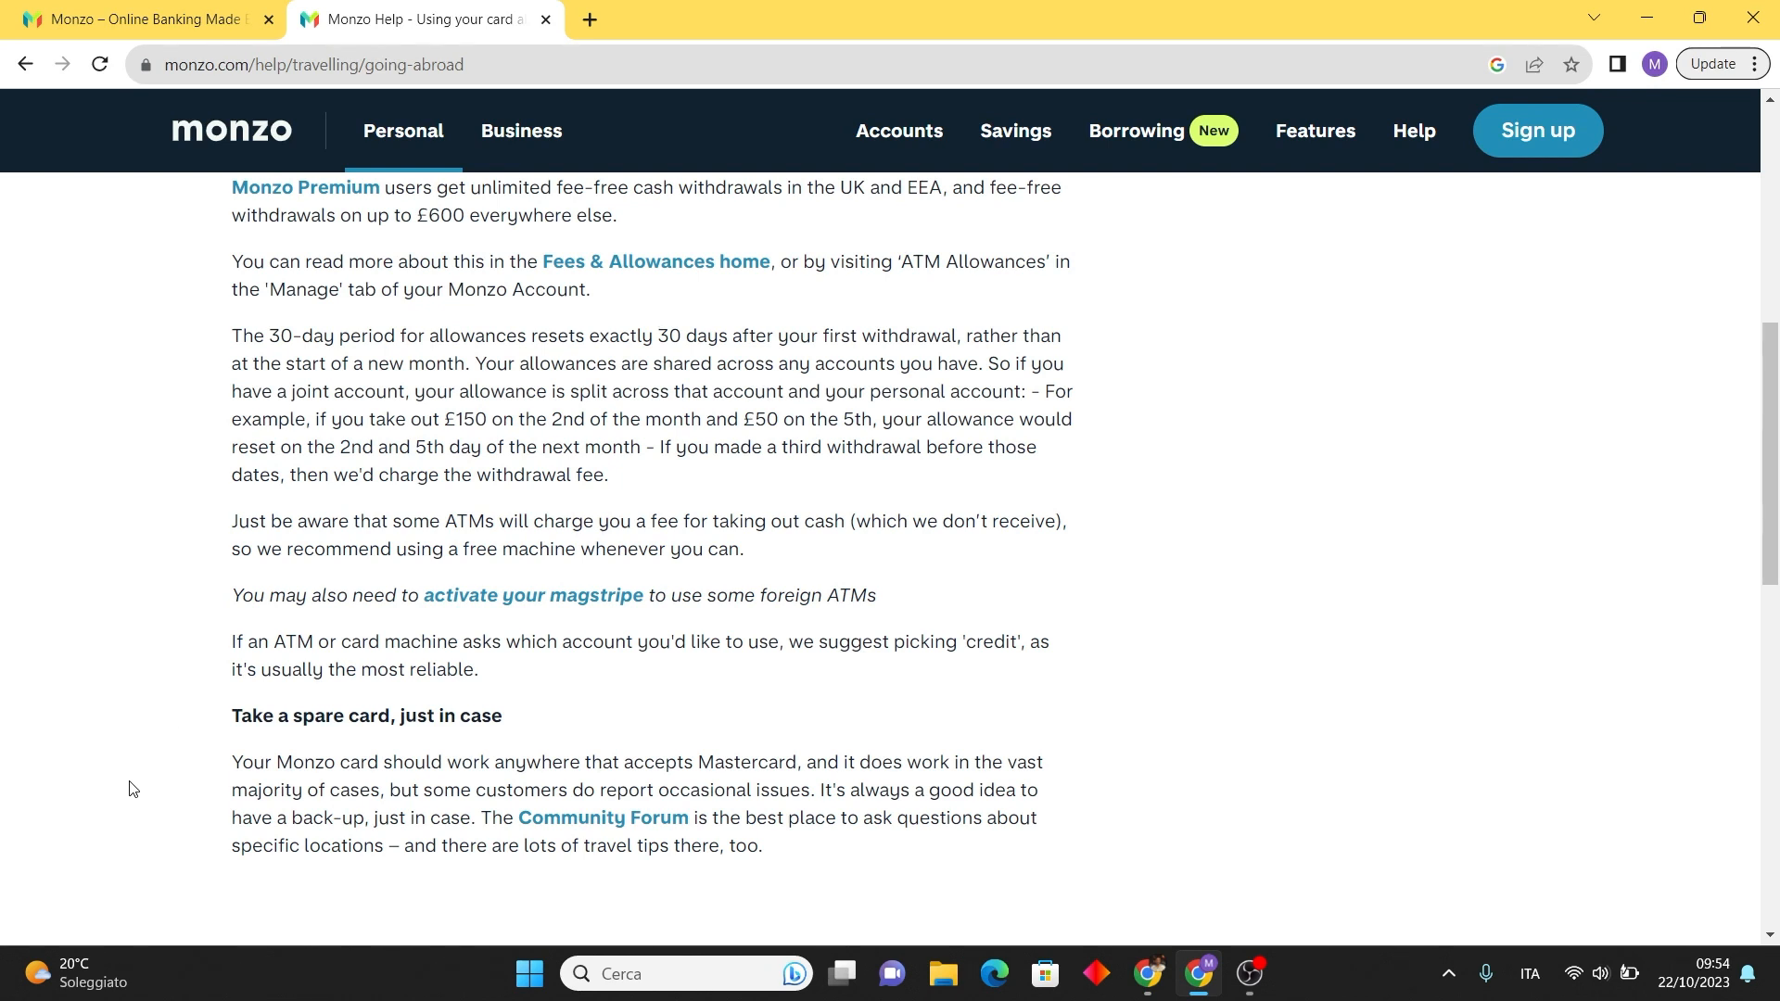
{"action": "mouse_move", "coordinate": [126, 766]}
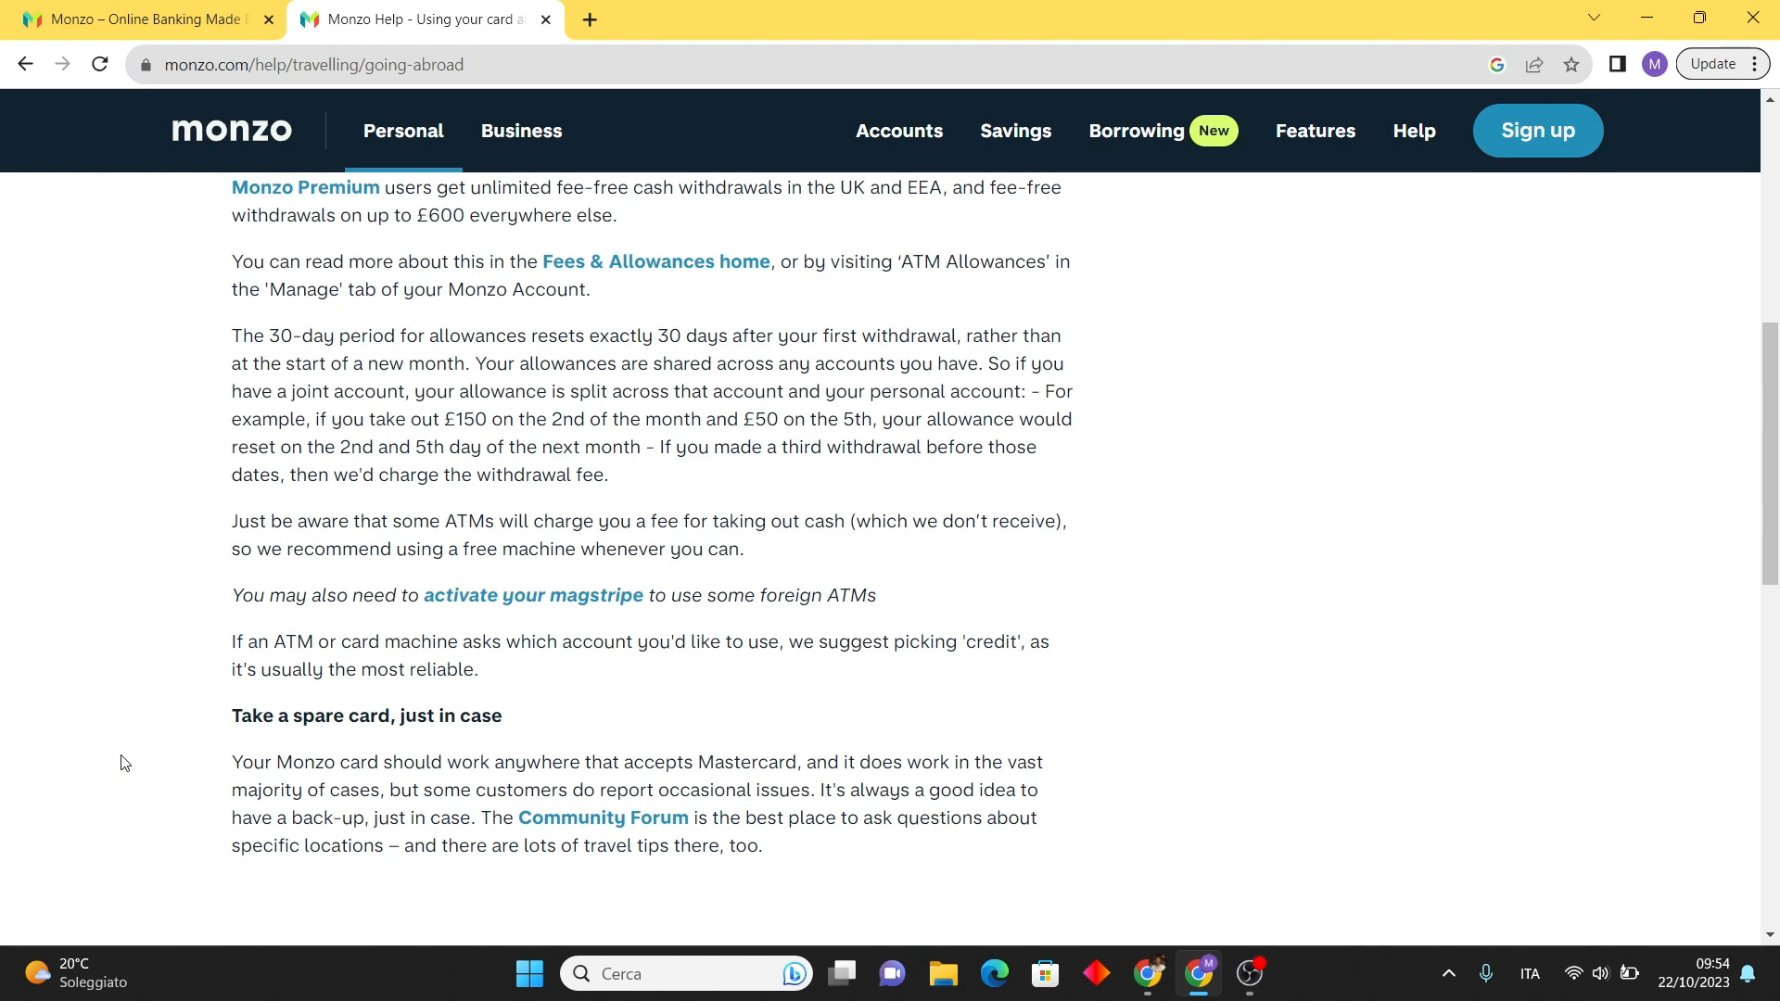
{"action": "left_click", "coordinate": [139, 18]}
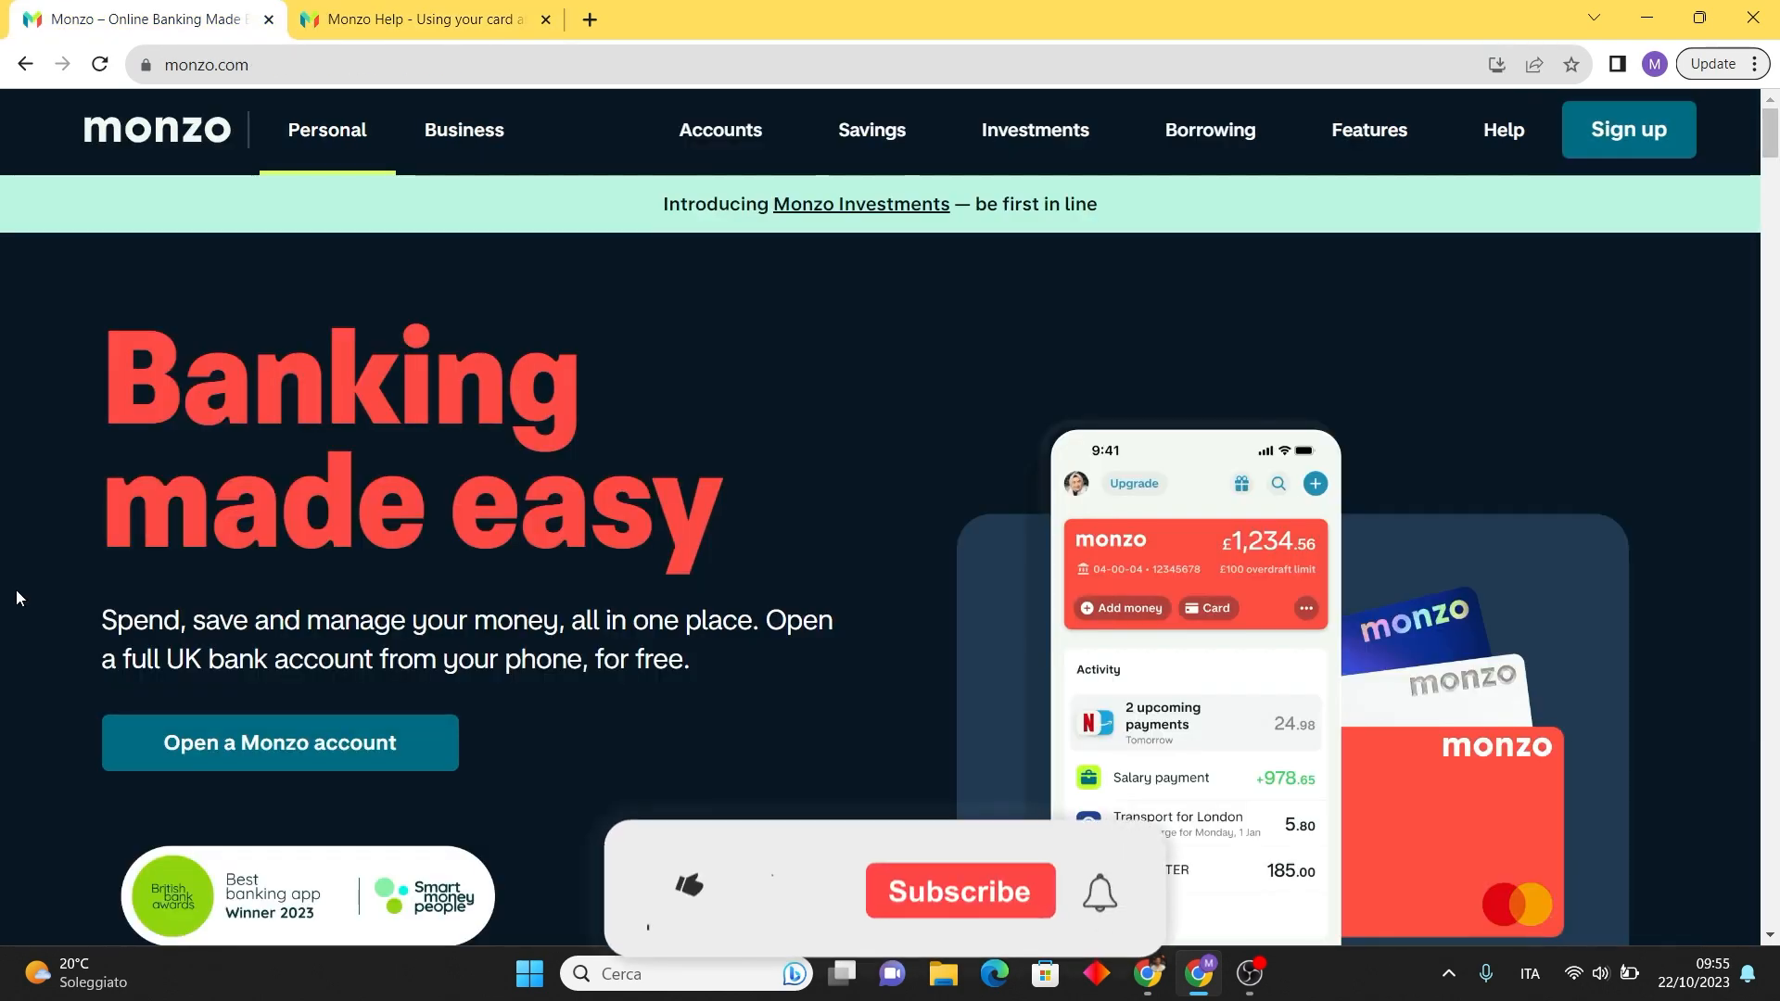
{"action": "left_click", "coordinate": [960, 890]}
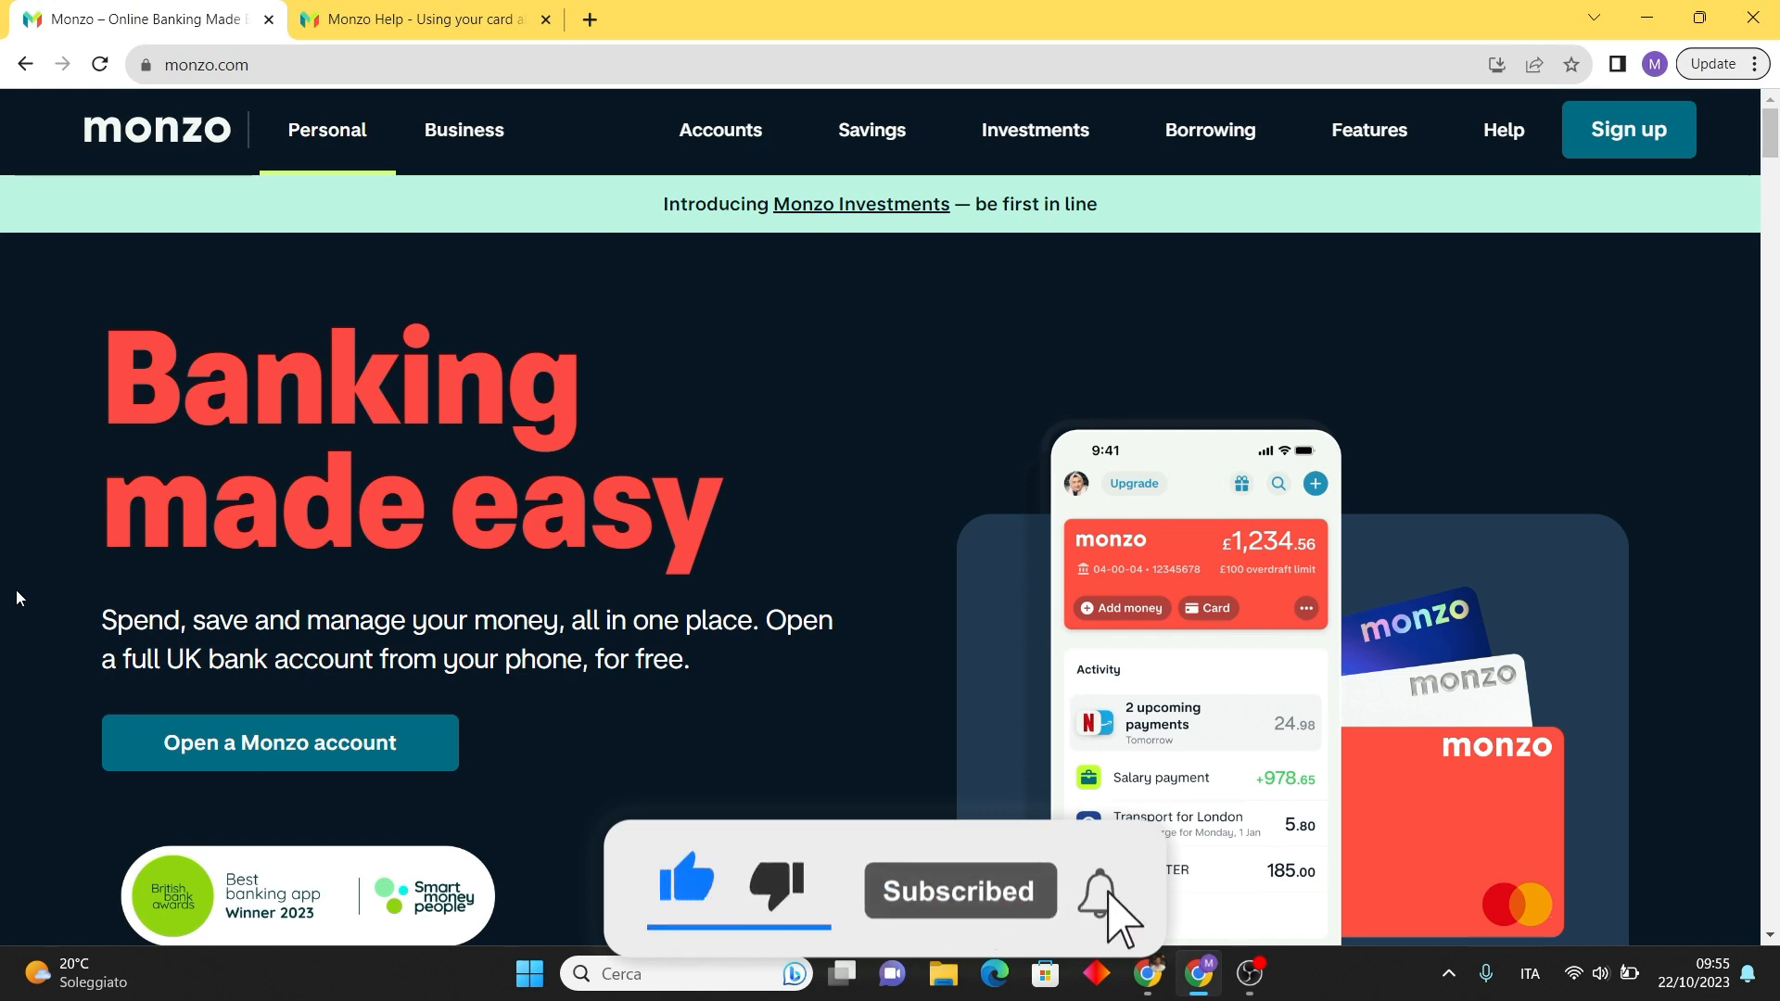